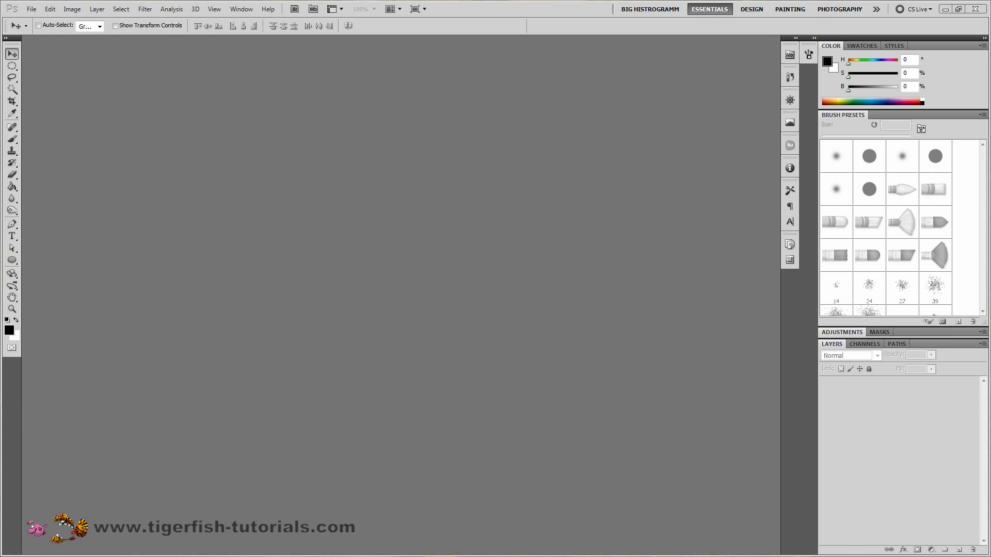
{"action": "mouse_move", "coordinate": [43, 6]}
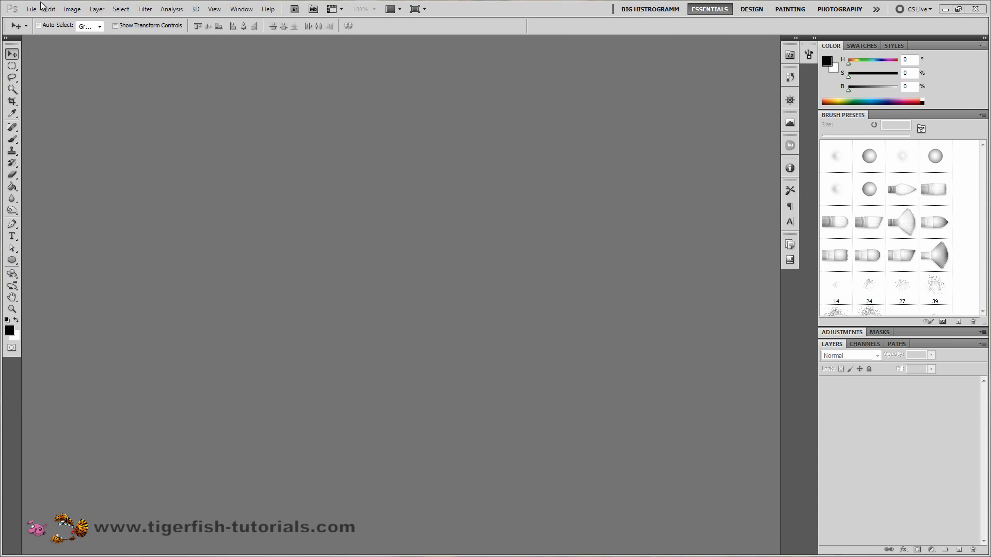
Step: Create a 1920×1080 px, 72 ppi document named 'Smoke Type Effect'
{"action": "left_click", "coordinate": [30, 8]}
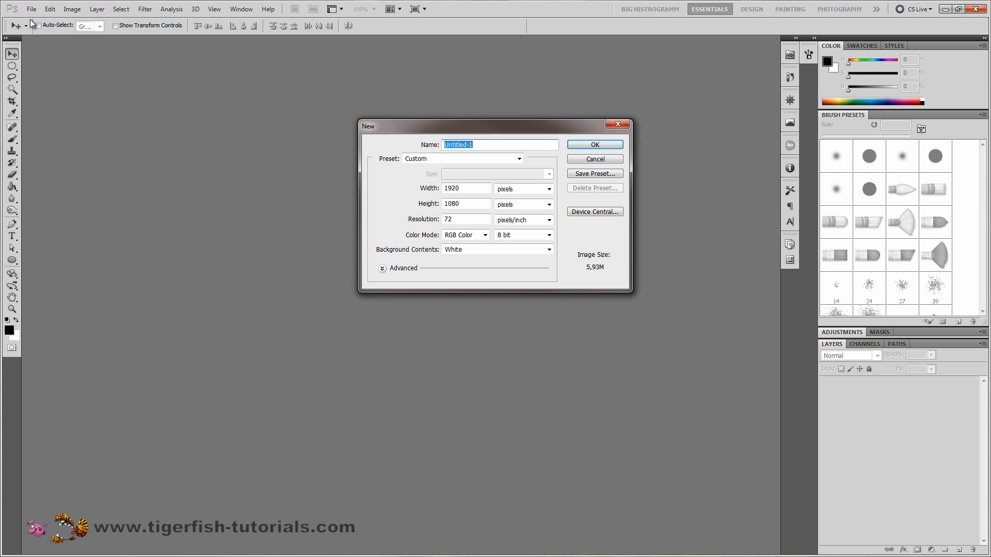
{"action": "mouse_move", "coordinate": [467, 188]}
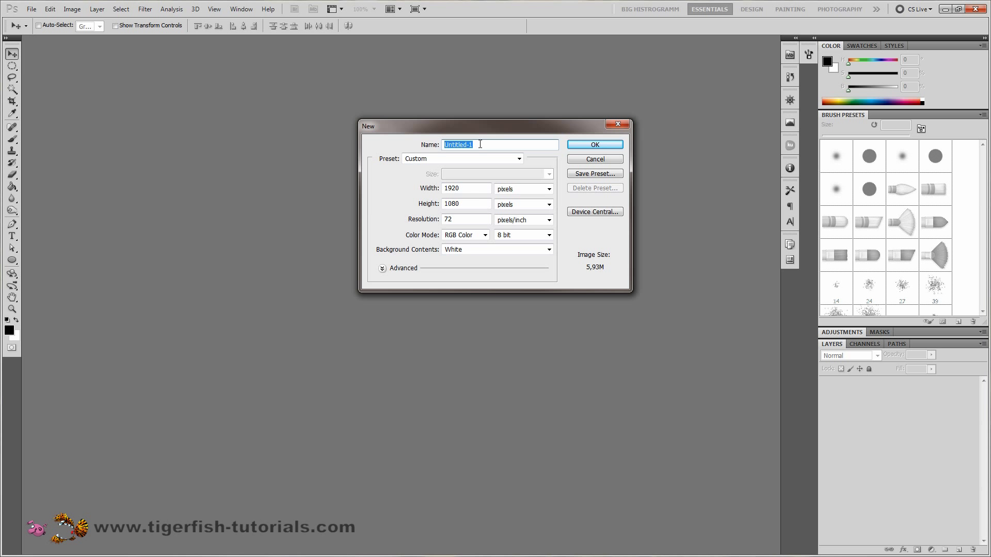
{"action": "type", "text": "Smoke Type Effect"}
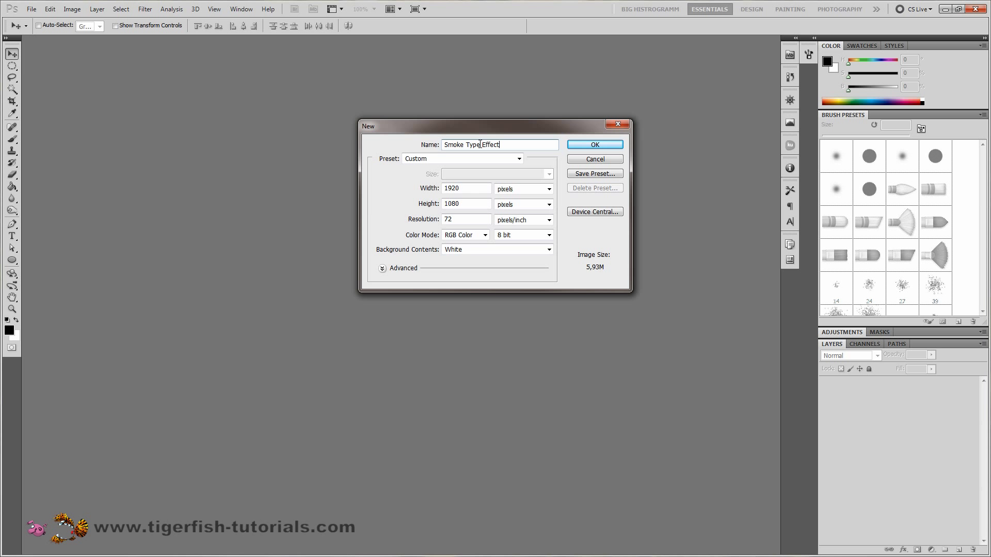
{"action": "left_click", "coordinate": [593, 144]}
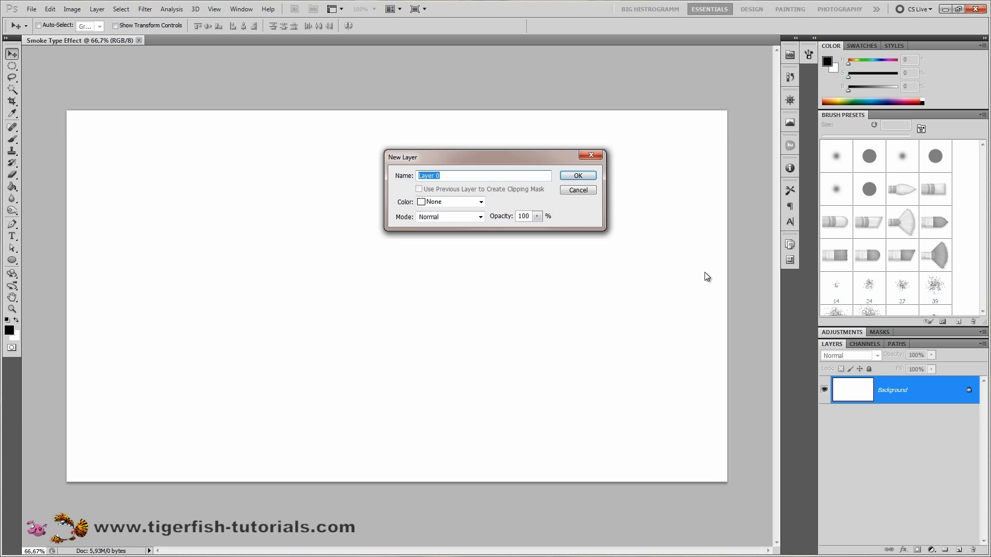
{"action": "mouse_move", "coordinate": [671, 126]}
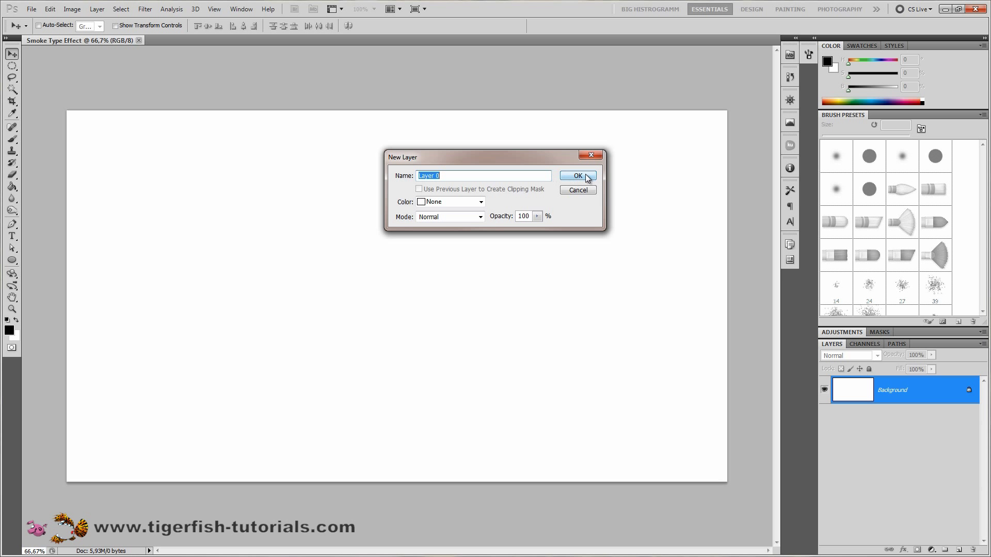
Step: Convert the locked Background into an editable layer named Layer 0
{"action": "left_click", "coordinate": [577, 175]}
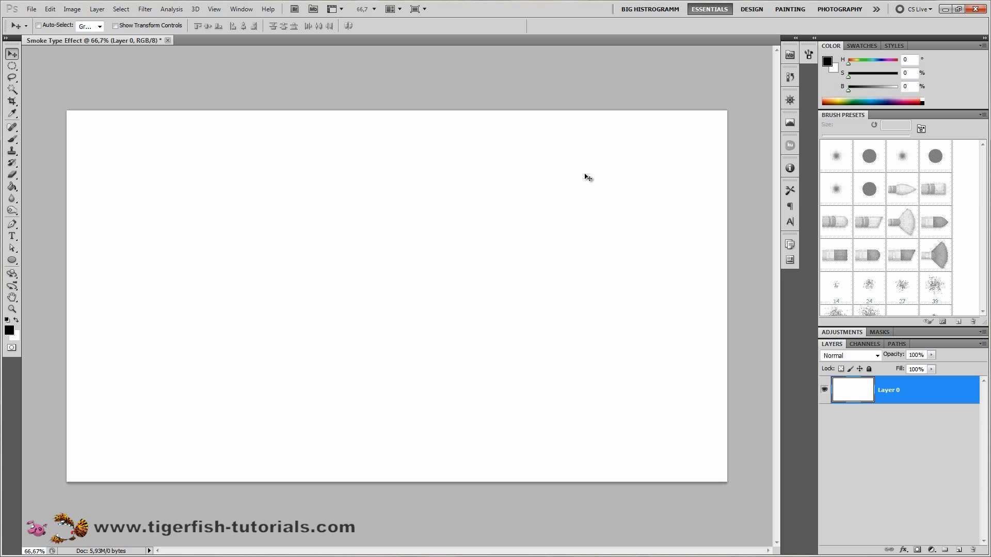
{"action": "mouse_move", "coordinate": [589, 187]}
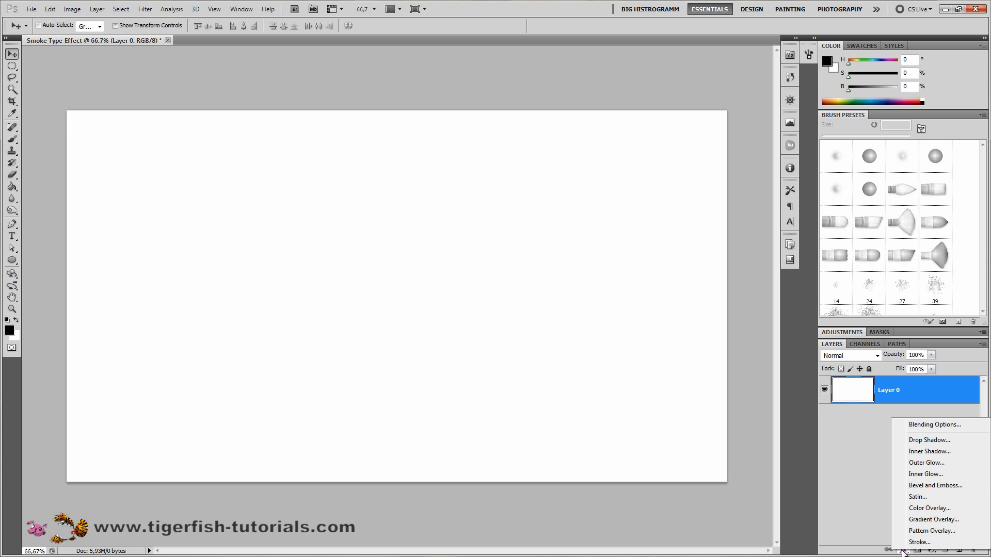
{"action": "mouse_move", "coordinate": [933, 519]}
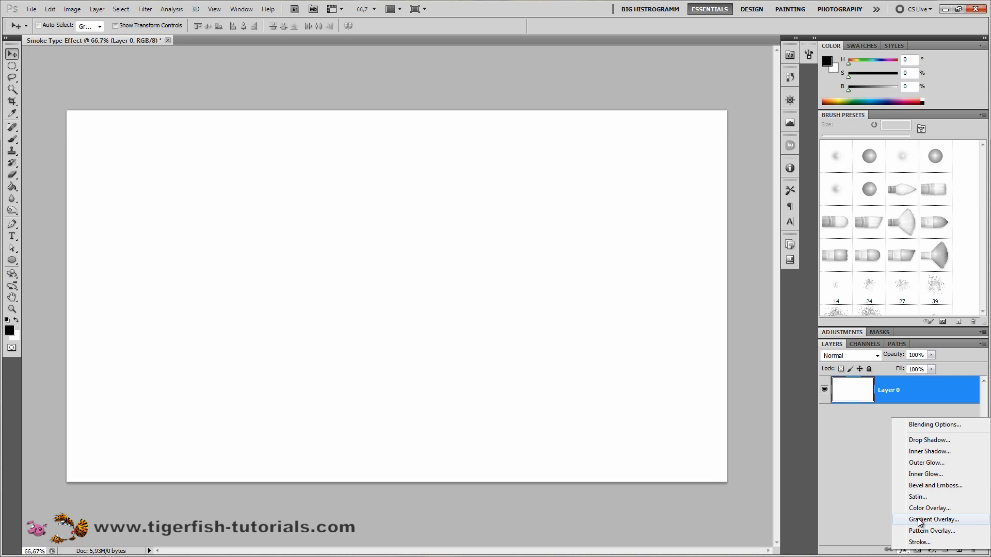
Step: Add a Gradient Overlay with a dark blue to near-black gradient
{"action": "left_click", "coordinate": [932, 519]}
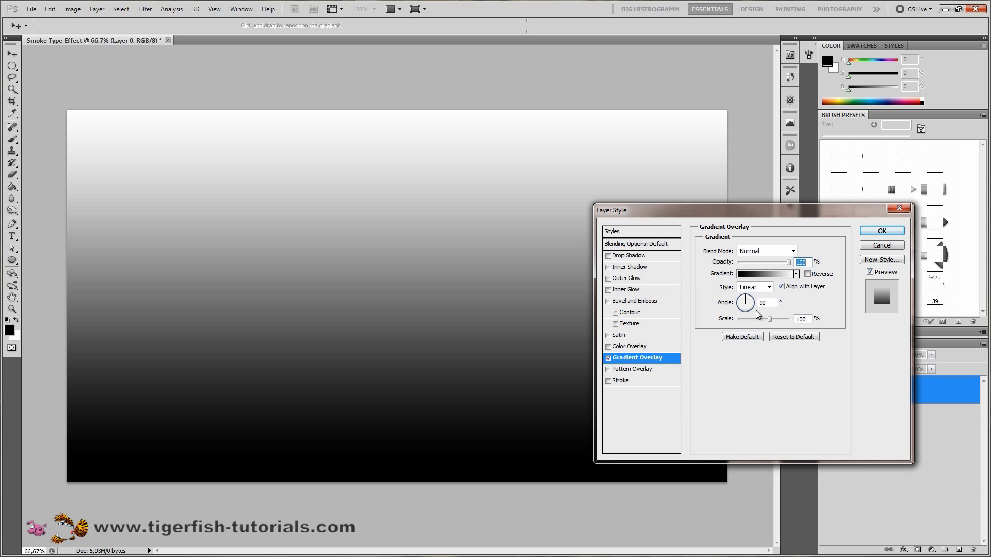
{"action": "left_click", "coordinate": [765, 273]}
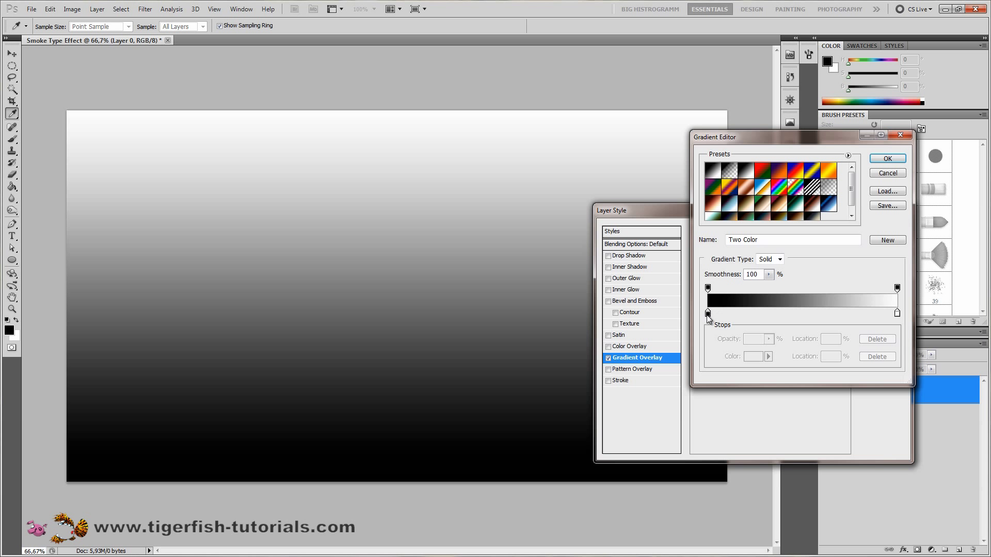
{"action": "mouse_move", "coordinate": [707, 315]}
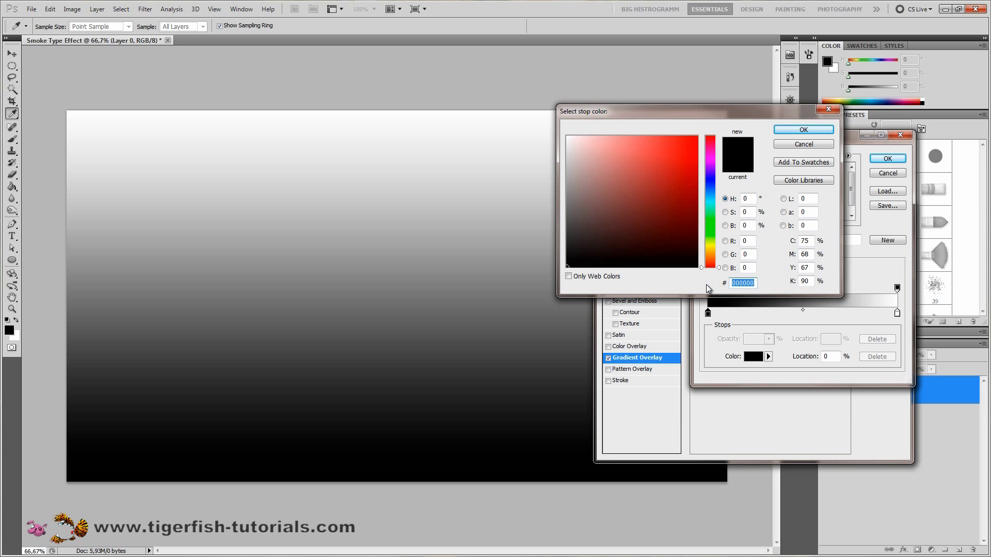
{"action": "left_click", "coordinate": [726, 198]}
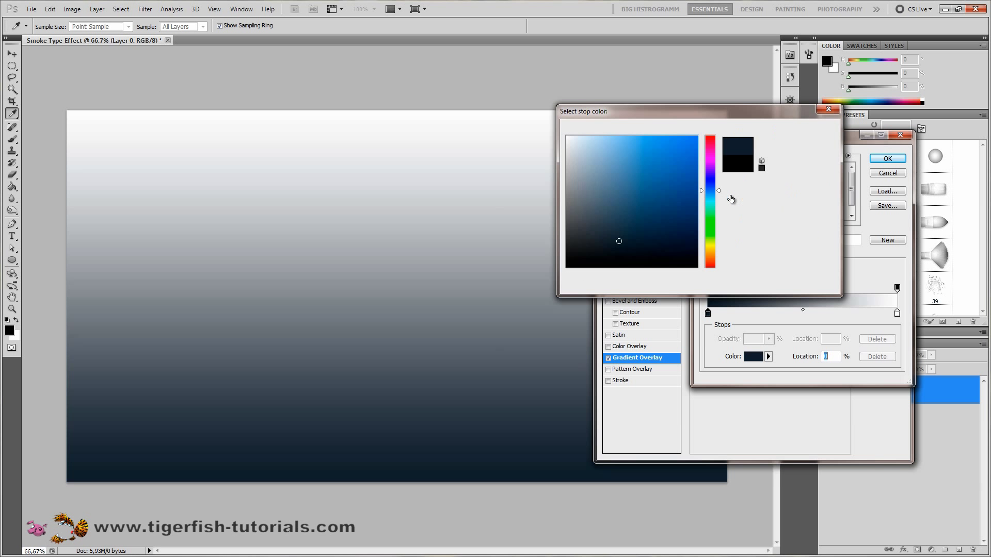
{"action": "left_click", "coordinate": [886, 158]}
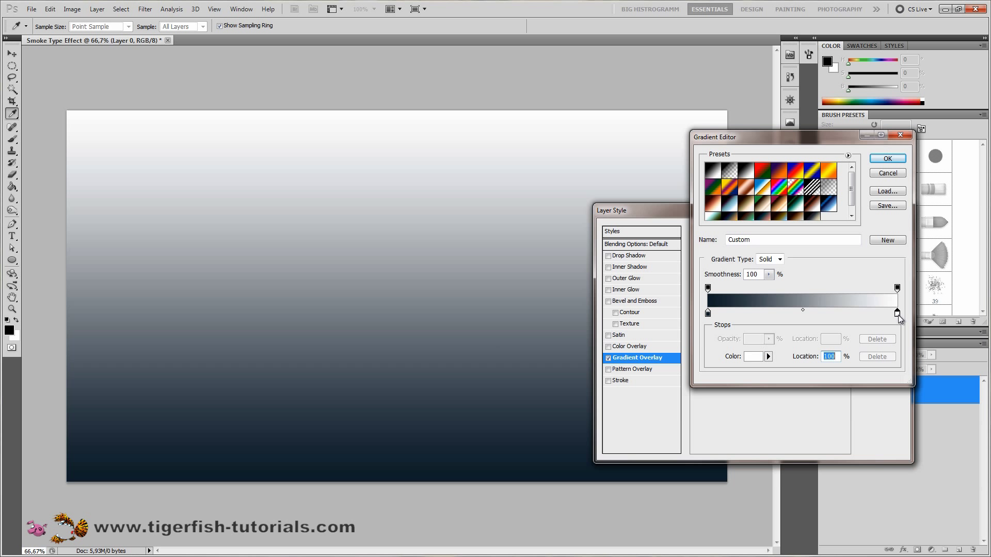
{"action": "left_click", "coordinate": [752, 356]}
{"action": "type", "text": "5"}
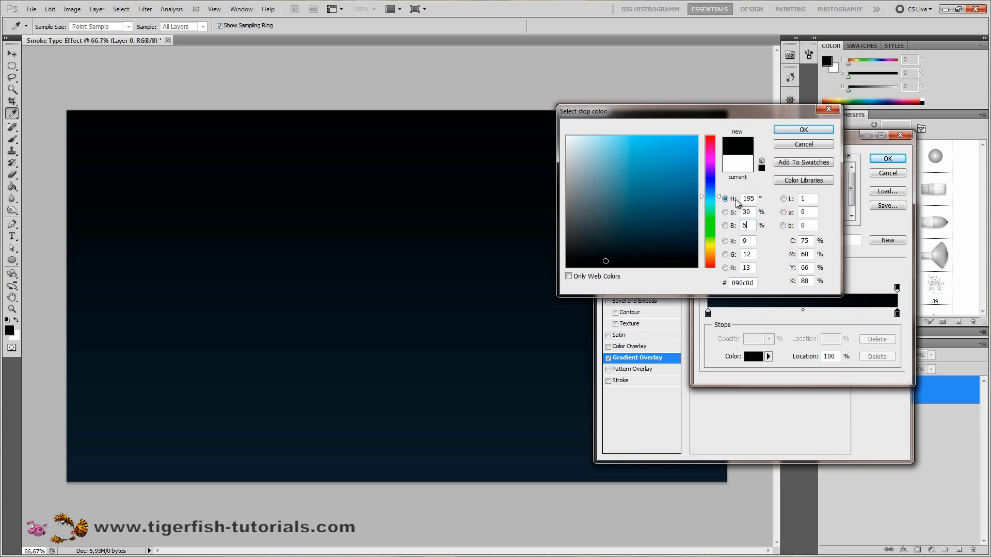
{"action": "left_click", "coordinate": [803, 143]}
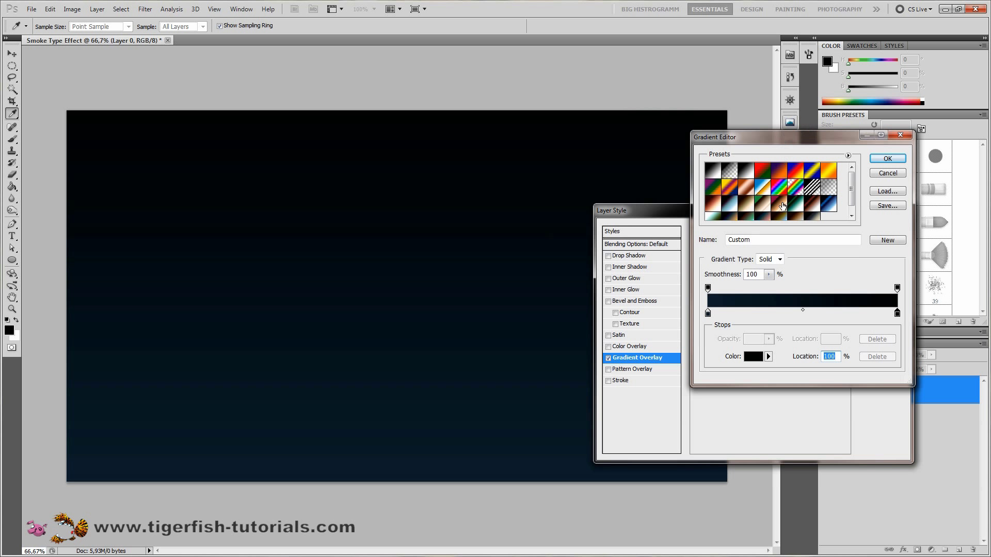
{"action": "left_click", "coordinate": [887, 158]}
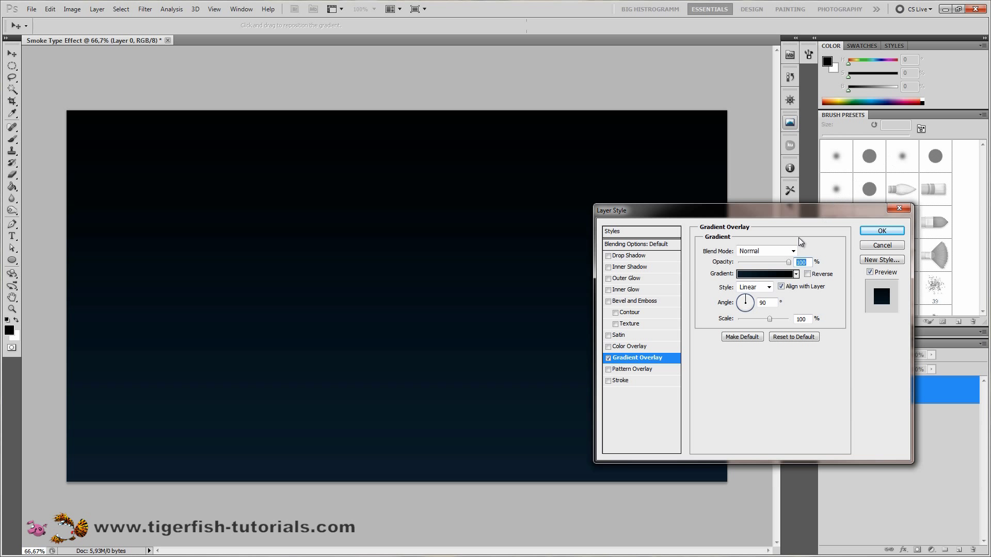
Step: Set the gradient overlay style to Radial and apply it
{"action": "left_click", "coordinate": [768, 287]}
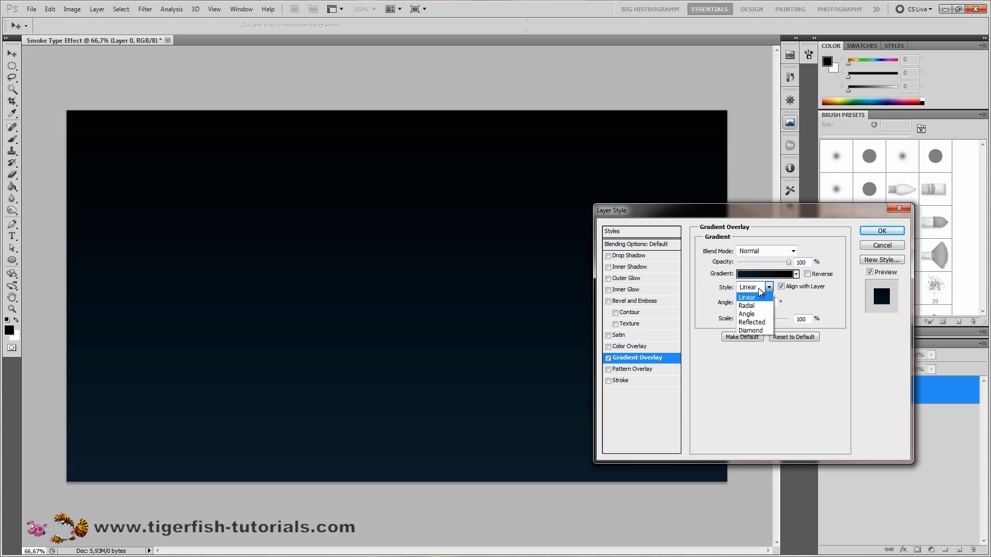
{"action": "left_click", "coordinate": [747, 306]}
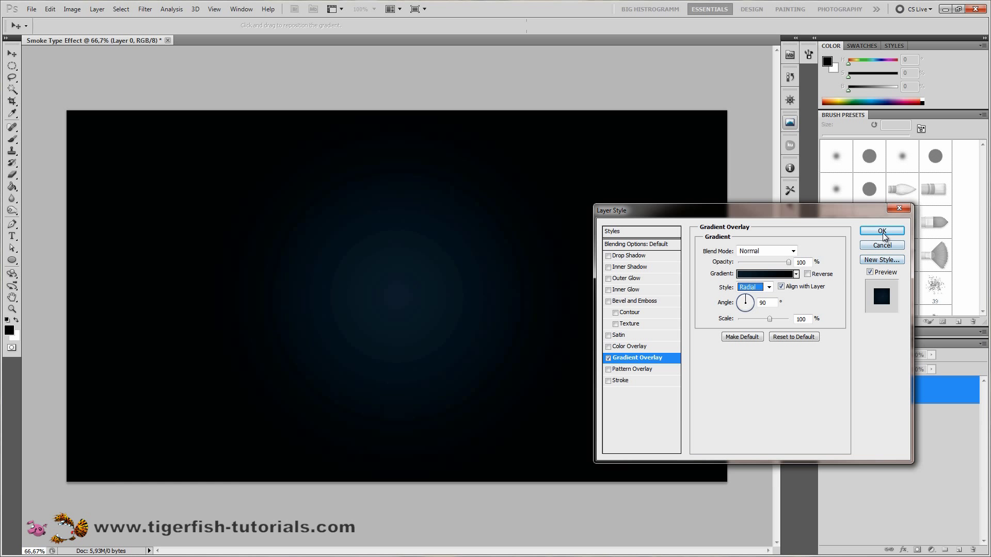
{"action": "left_click", "coordinate": [881, 231]}
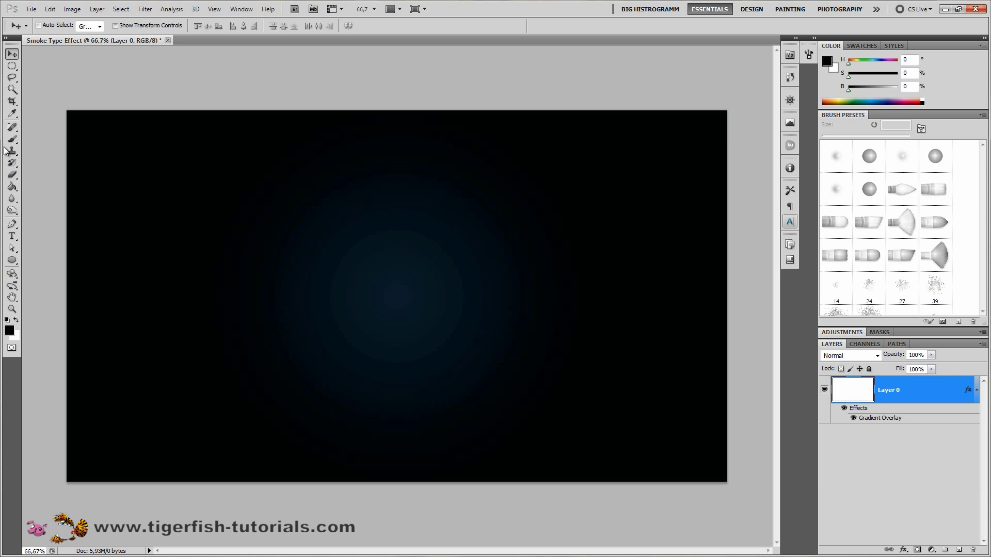
Step: Type SMOKE in white Arial Black 300 pt, then select it with the background layer
{"action": "left_click", "coordinate": [12, 236]}
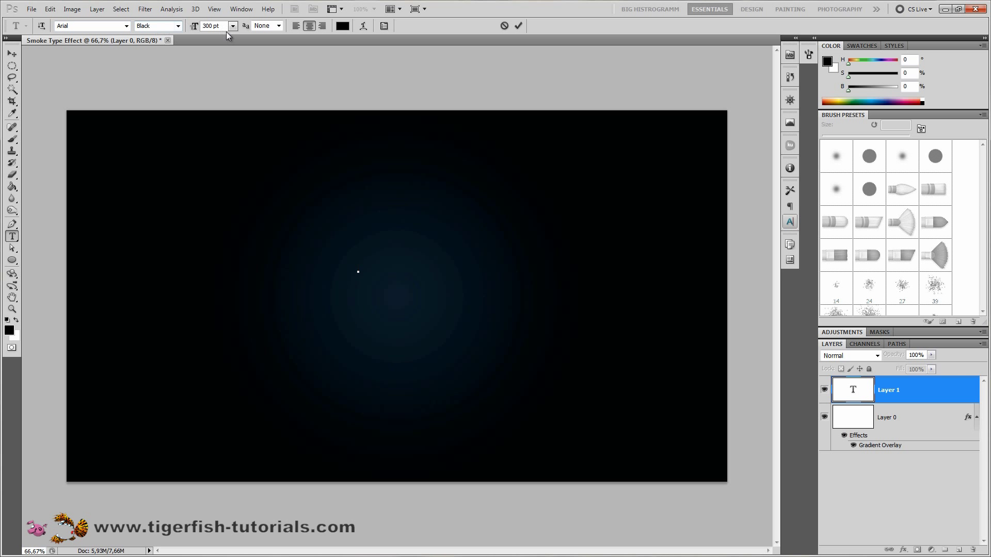
{"action": "mouse_move", "coordinate": [346, 256]}
{"action": "type", "text": "SMOKE"}
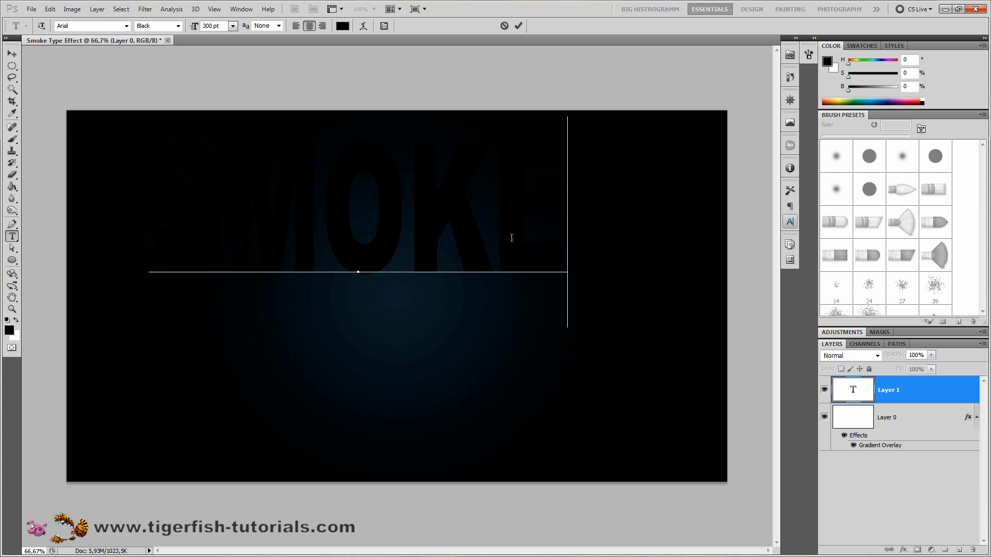
{"action": "left_click", "coordinate": [341, 26]}
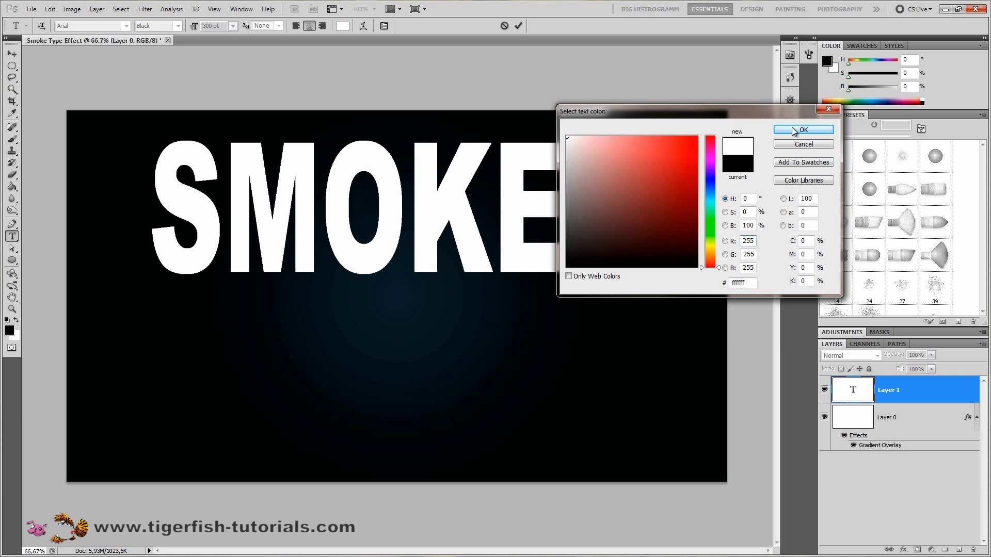
{"action": "left_click", "coordinate": [803, 130]}
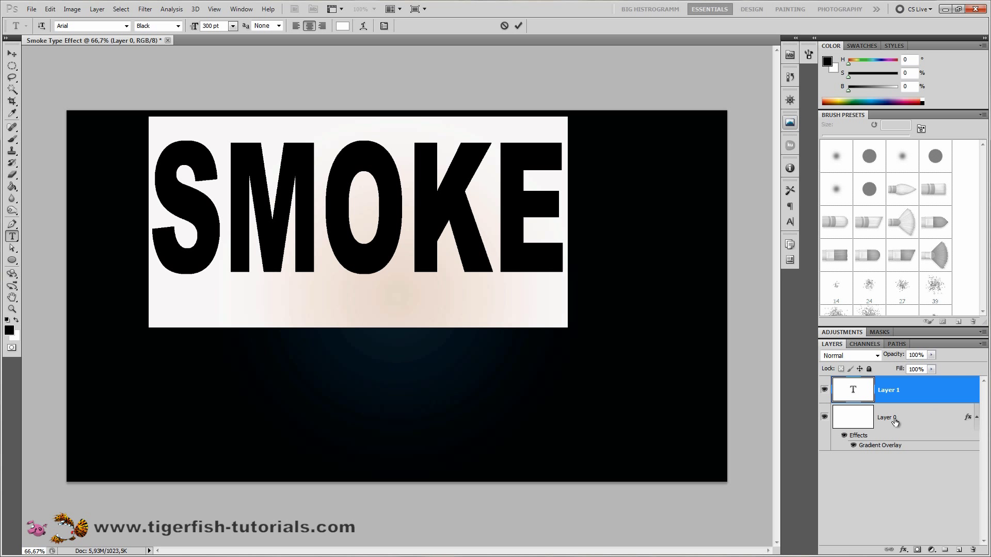
{"action": "left_click", "coordinate": [518, 25]}
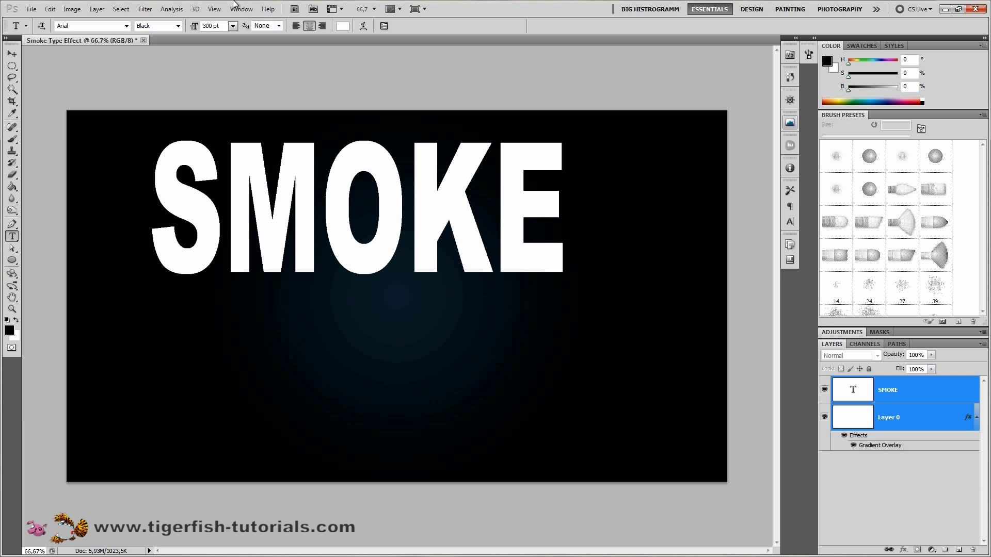
{"action": "mouse_move", "coordinate": [893, 390]}
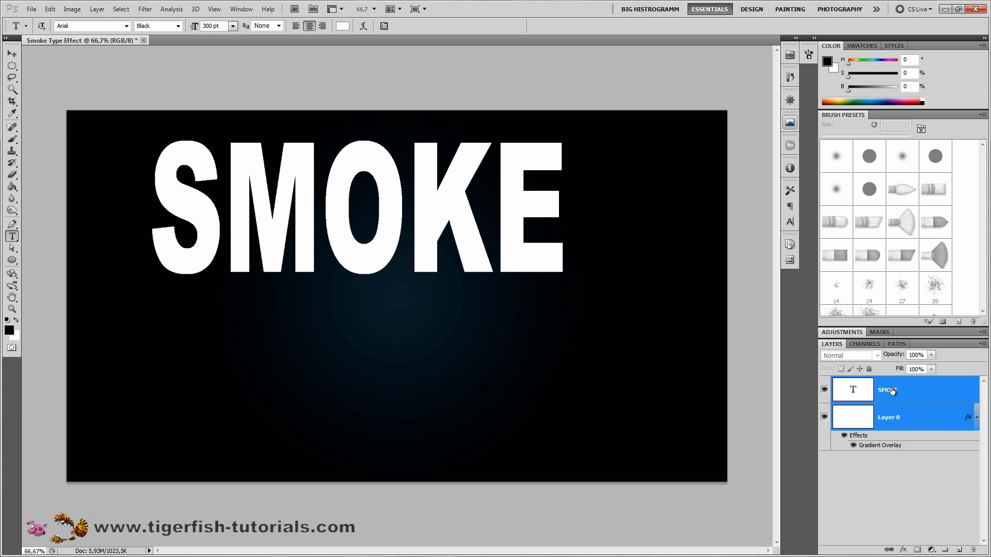
Step: Align the SMOKE text to the canvas centre with the Move tool
{"action": "left_click", "coordinate": [11, 53]}
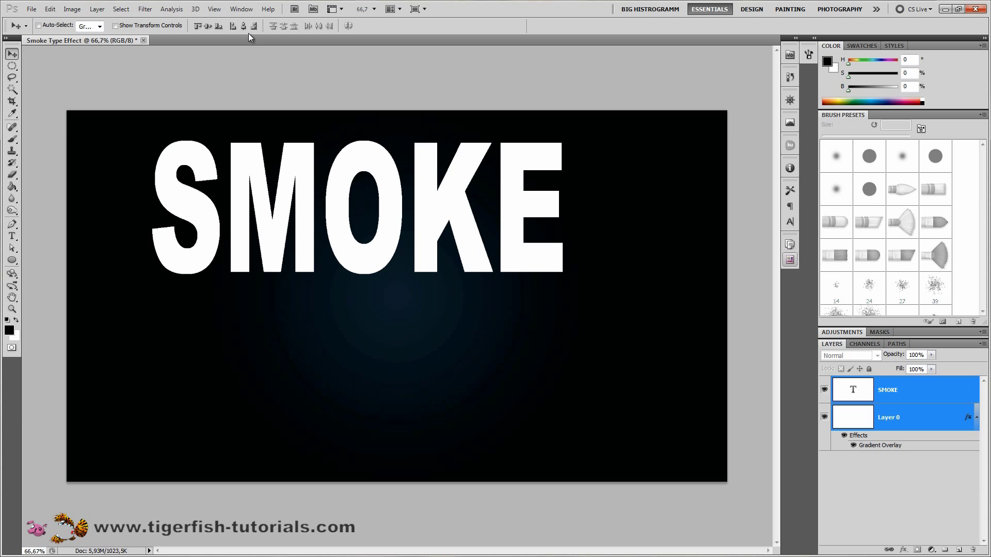
{"action": "left_click", "coordinate": [207, 25]}
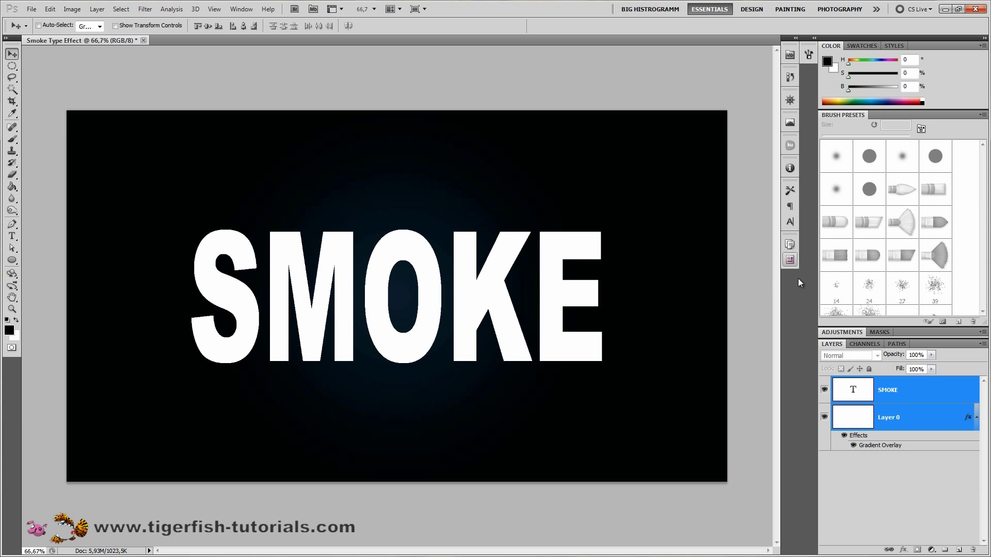
{"action": "mouse_move", "coordinate": [751, 292]}
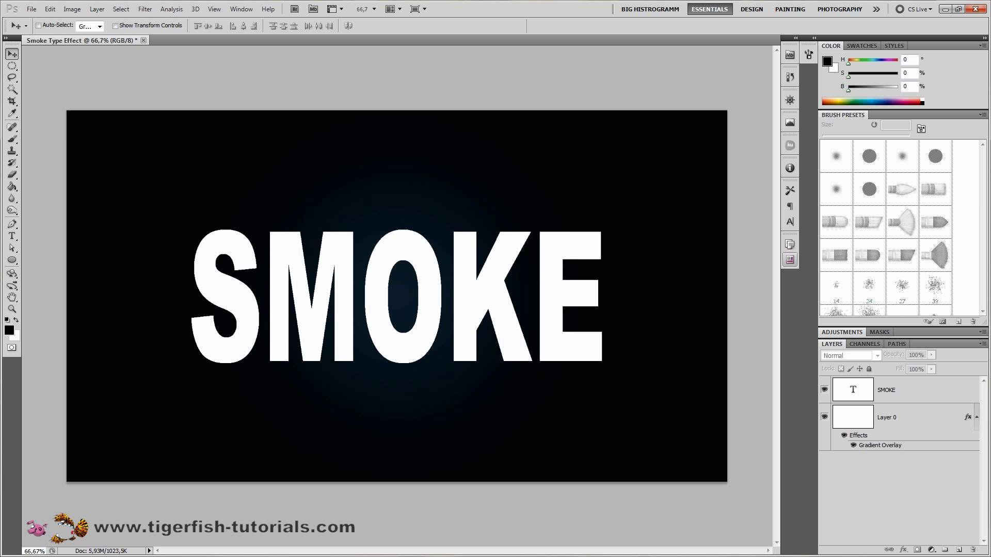
Step: Rasterize the SMOKE layer and apply a 30-pixel Motion Blur
{"action": "left_click", "coordinate": [904, 390]}
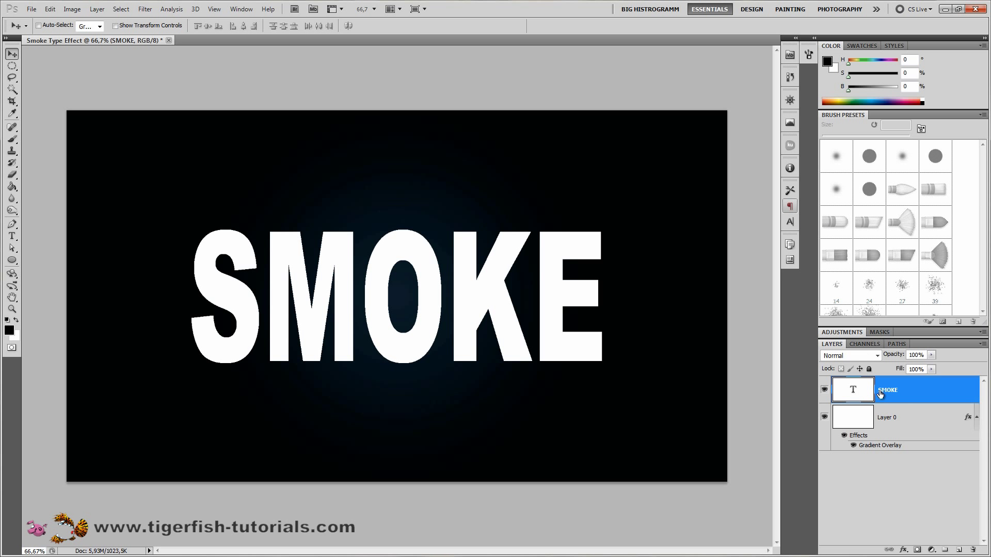
{"action": "left_click", "coordinate": [145, 9]}
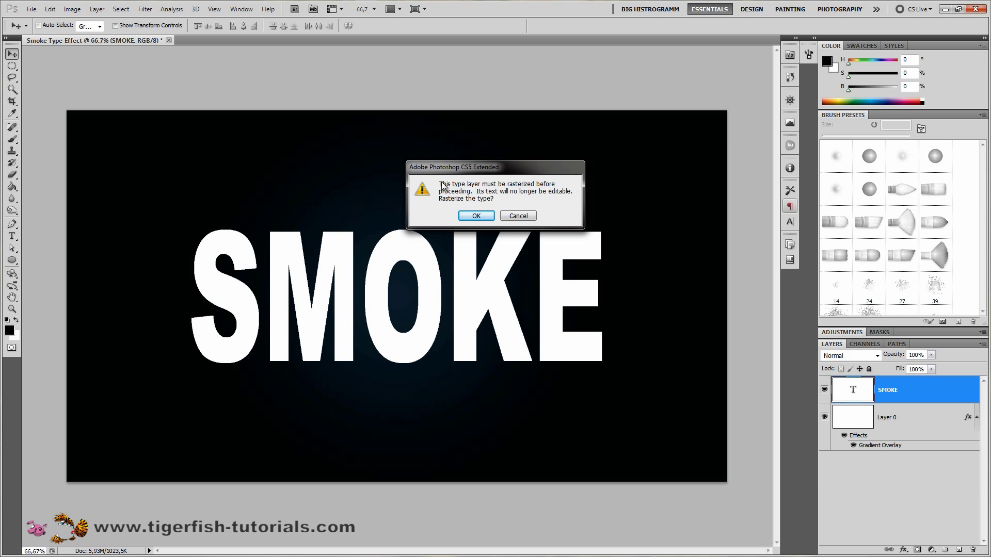
{"action": "mouse_move", "coordinate": [468, 209]}
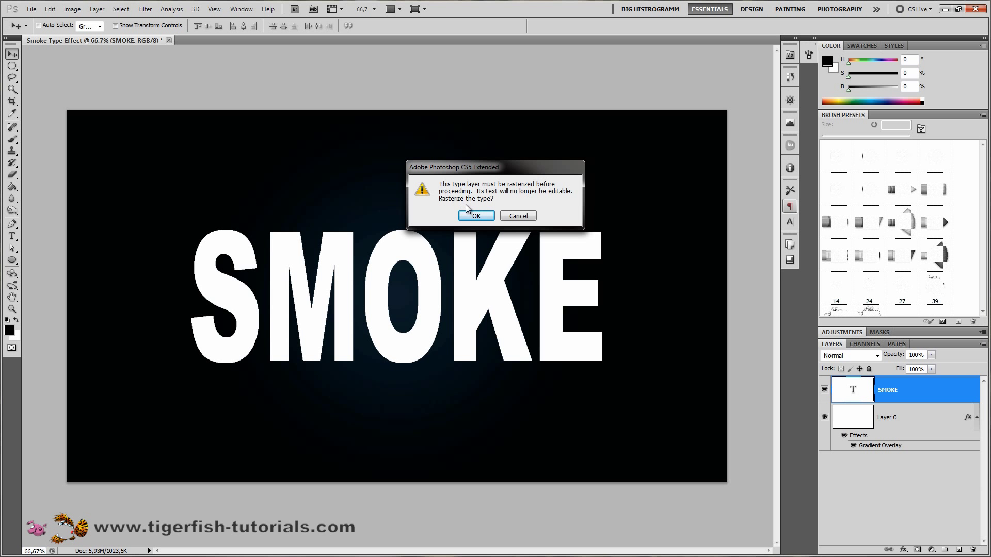
{"action": "left_click", "coordinate": [475, 215]}
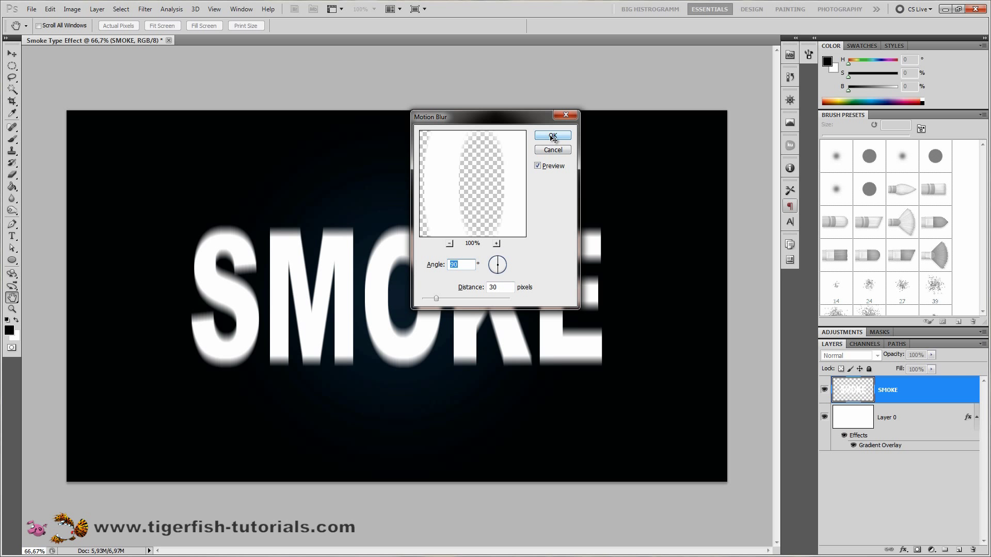
{"action": "left_click", "coordinate": [552, 135]}
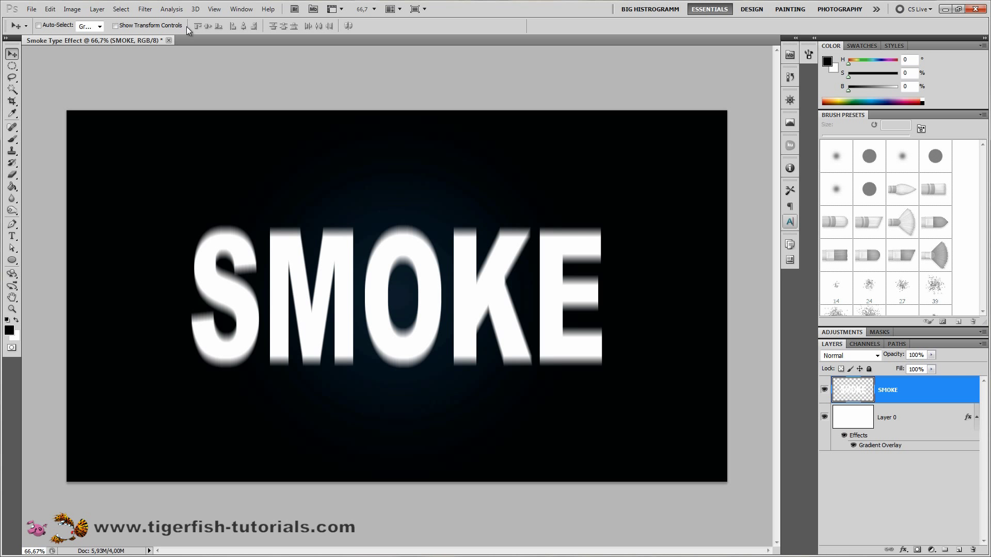
Step: Open the Distort > Wave filter dialog for the blurred SMOKE layer
{"action": "left_click", "coordinate": [145, 8]}
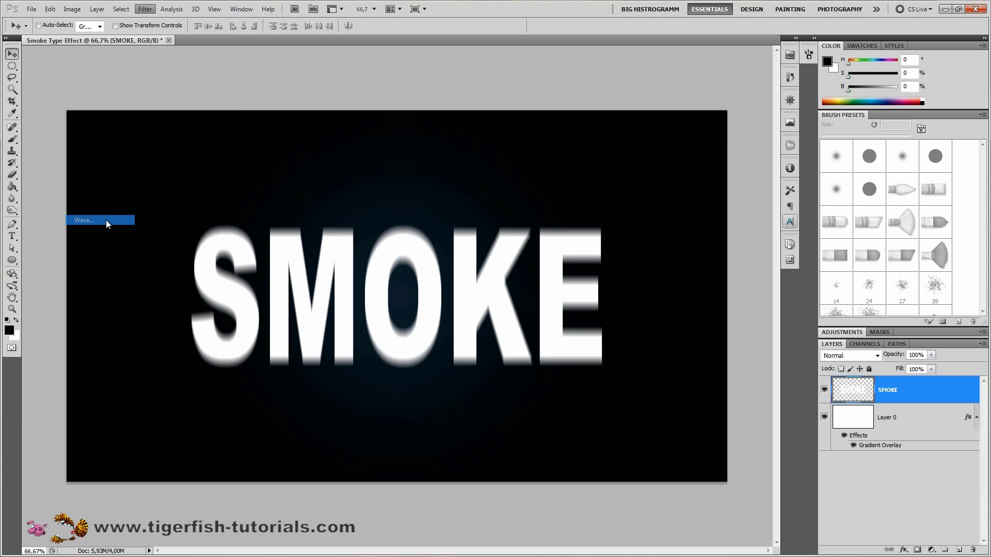
{"action": "left_click", "coordinate": [85, 221]}
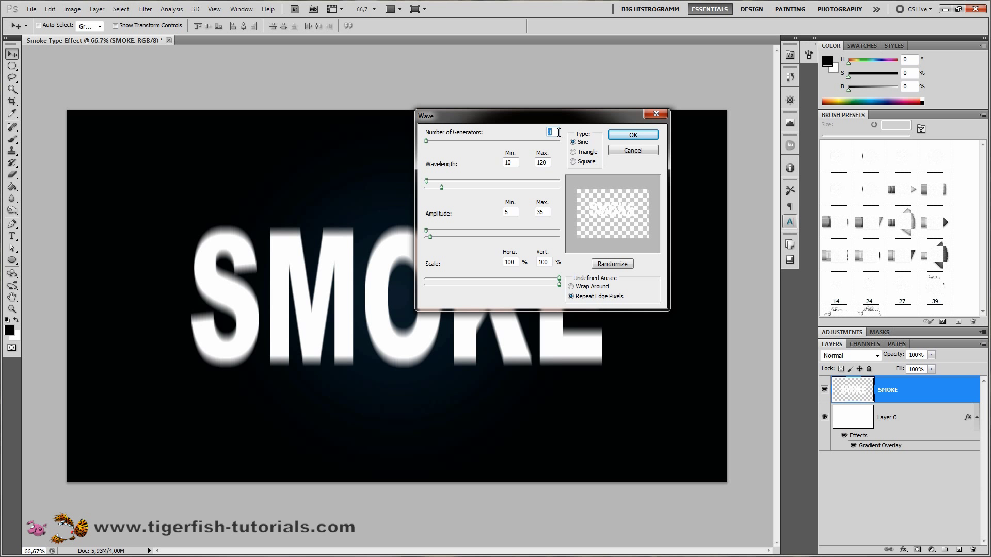
{"action": "mouse_move", "coordinate": [522, 169]}
{"action": "type", "text": "346"}
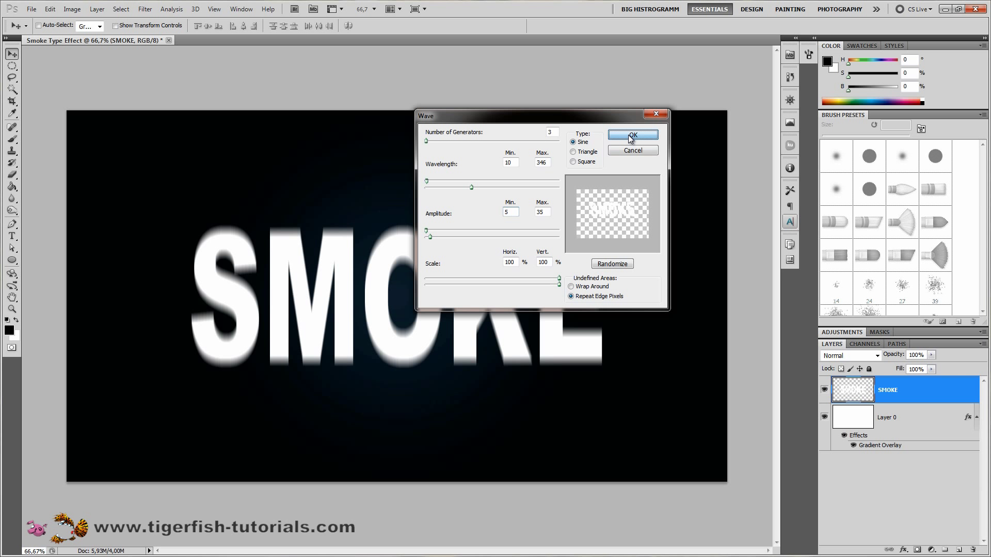
Step: Apply the Wave distortion, then a 10-pixel Gaussian Blur to the text
{"action": "left_click", "coordinate": [632, 135]}
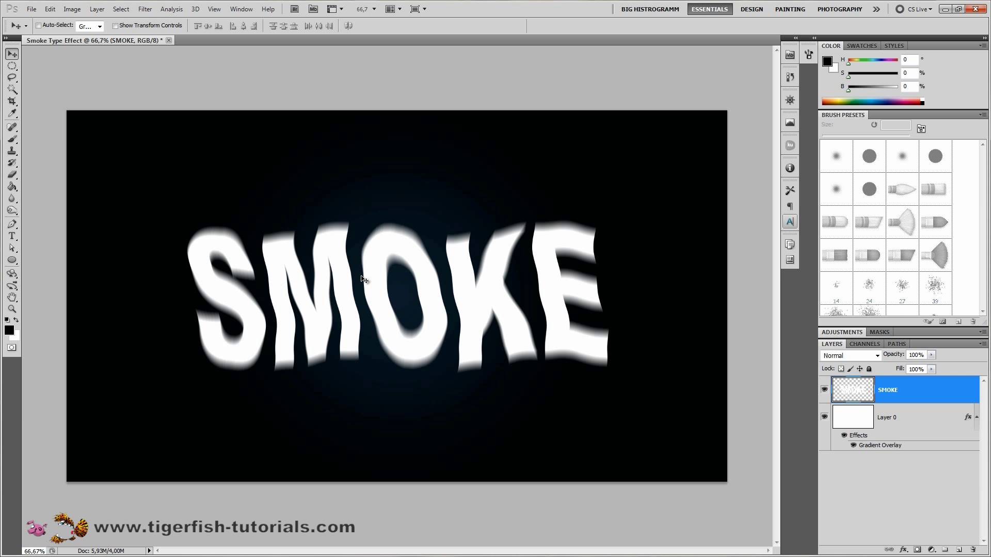
{"action": "mouse_move", "coordinate": [644, 279]}
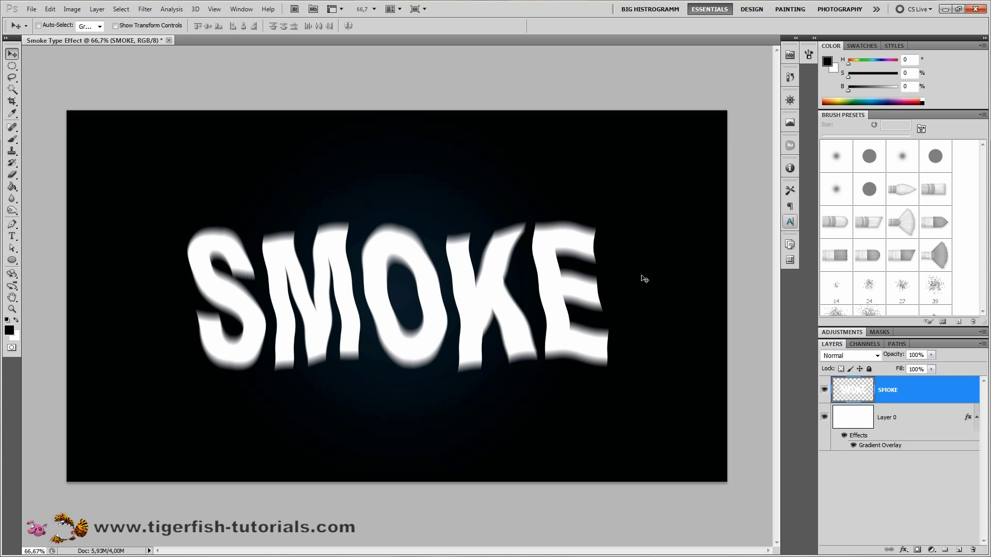
{"action": "mouse_move", "coordinate": [145, 9]}
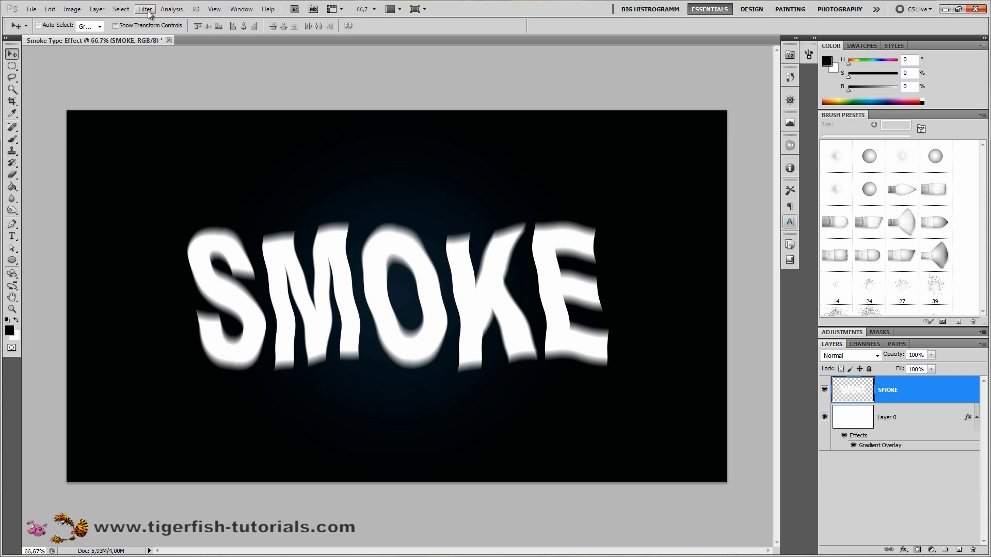
{"action": "left_click", "coordinate": [144, 9]}
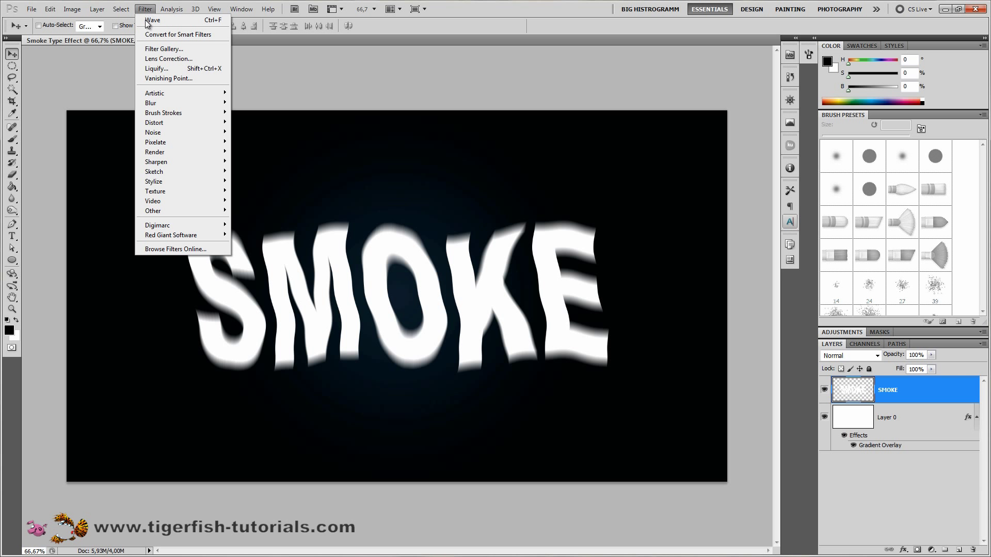
{"action": "mouse_move", "coordinate": [151, 103]}
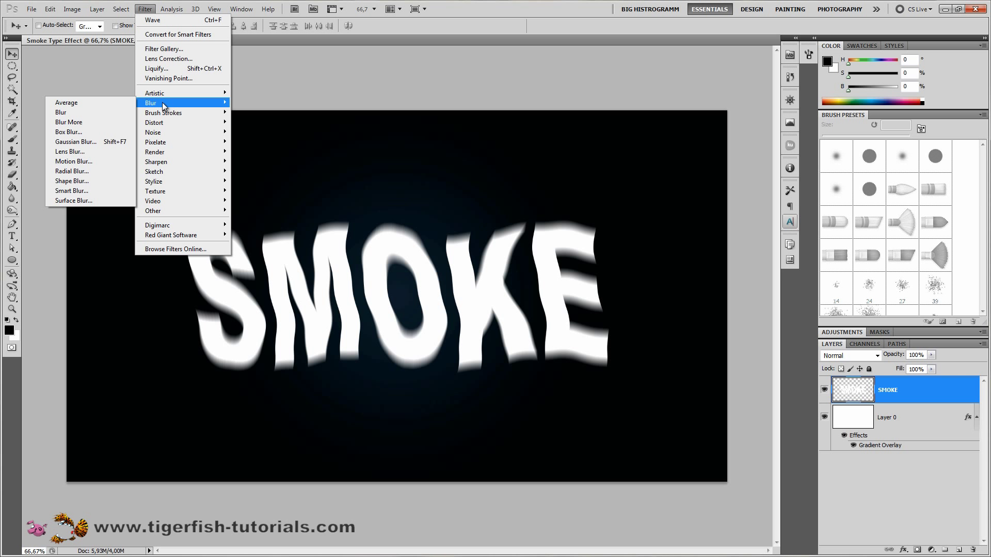
{"action": "left_click", "coordinate": [76, 141]}
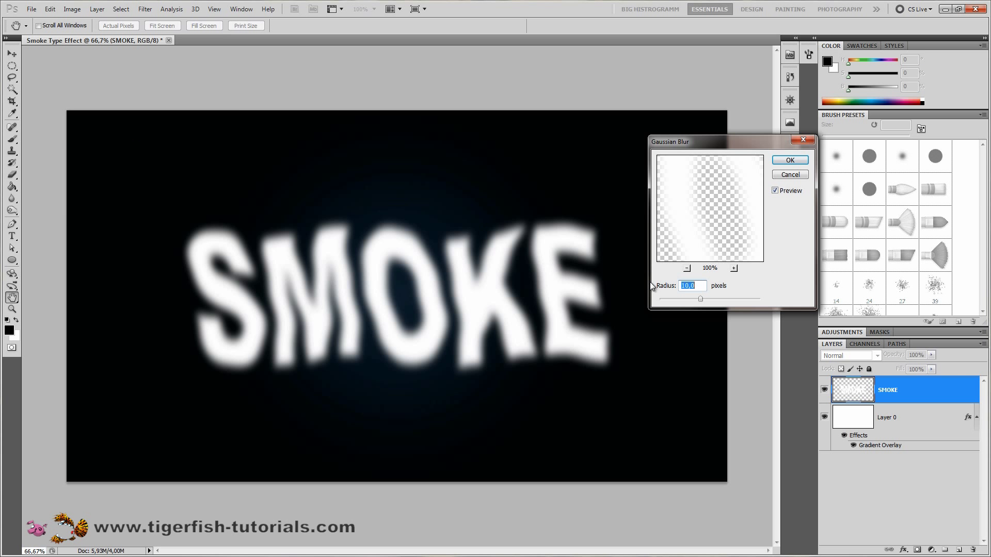
{"action": "left_click", "coordinate": [788, 160]}
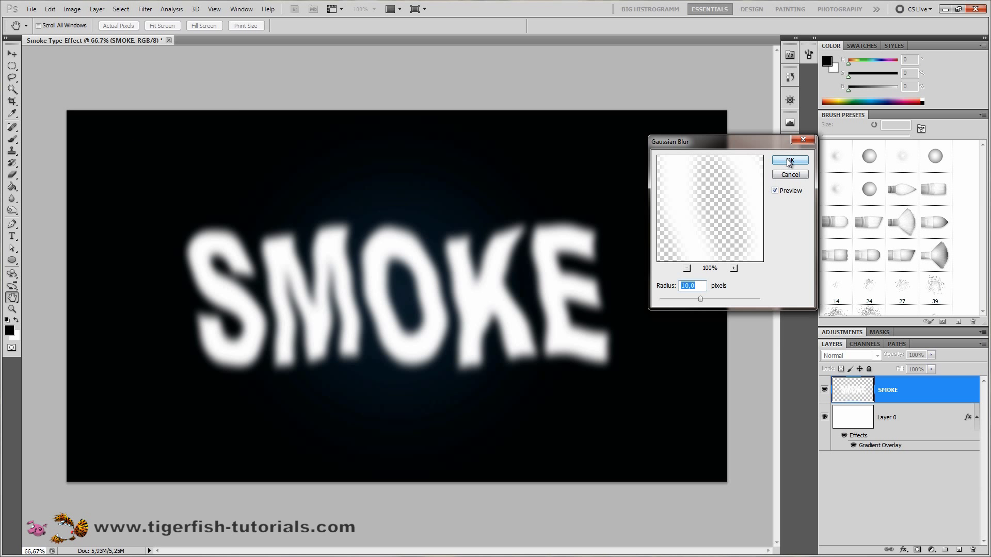
{"action": "left_click", "coordinate": [789, 160]}
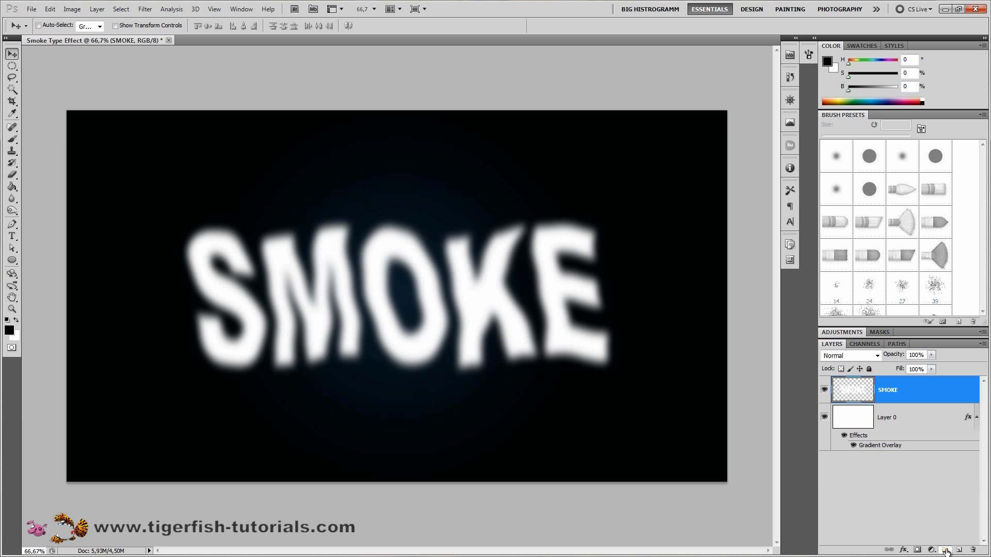
Step: Put the SMOKE layer in a group renamed 'Smoke' with Color Dodge blending
{"action": "left_click", "coordinate": [946, 550]}
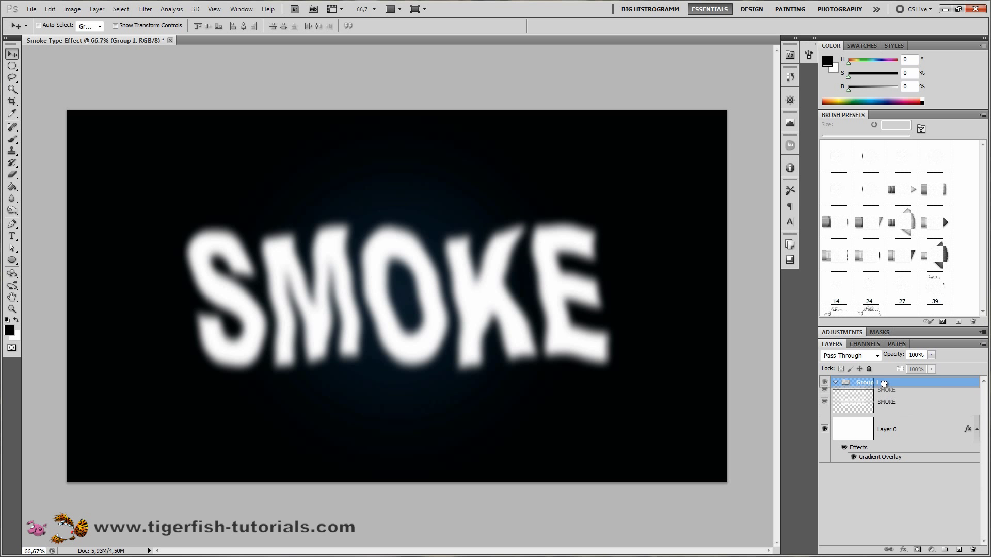
{"action": "double_click", "coordinate": [865, 382]}
{"action": "type", "text": "Smoke"}
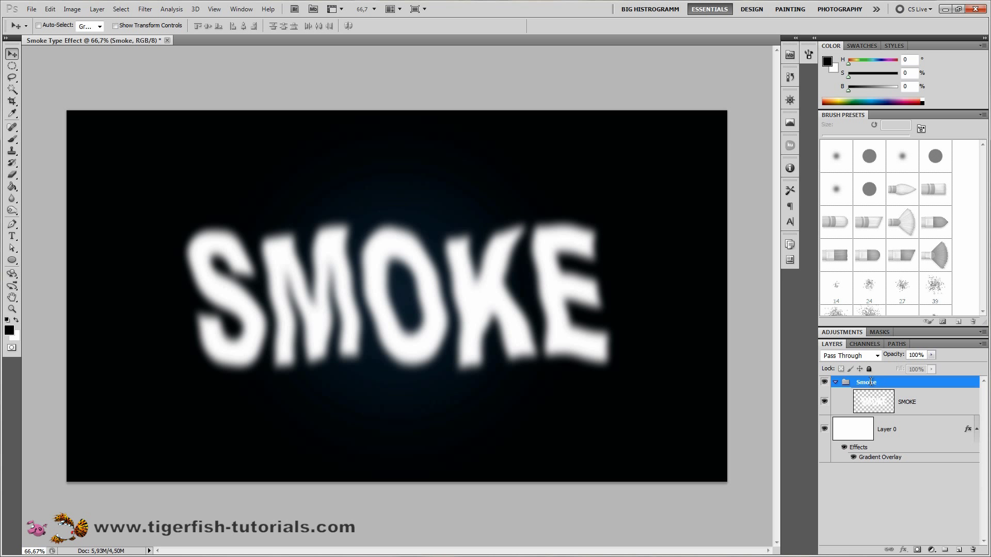
{"action": "left_click", "coordinate": [850, 355]}
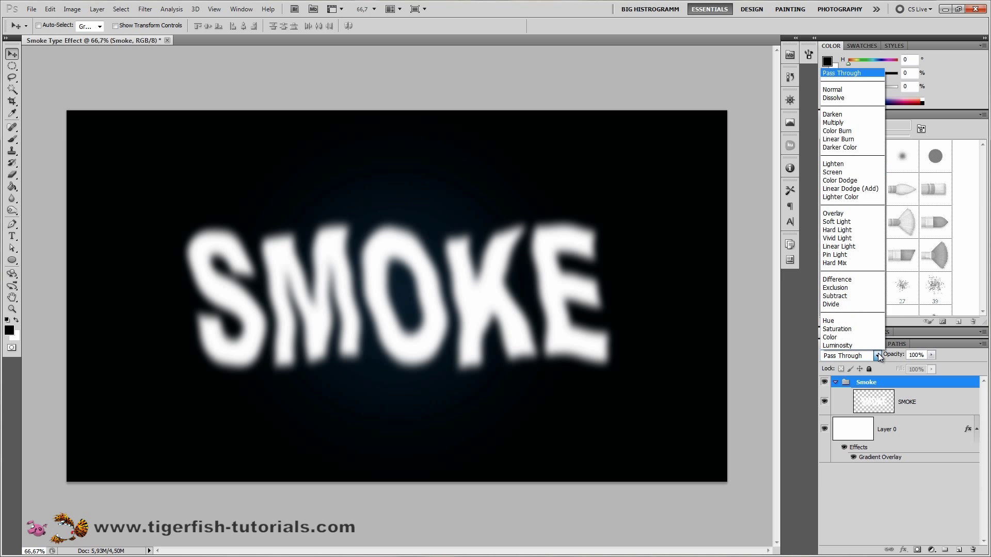
{"action": "left_click", "coordinate": [840, 180]}
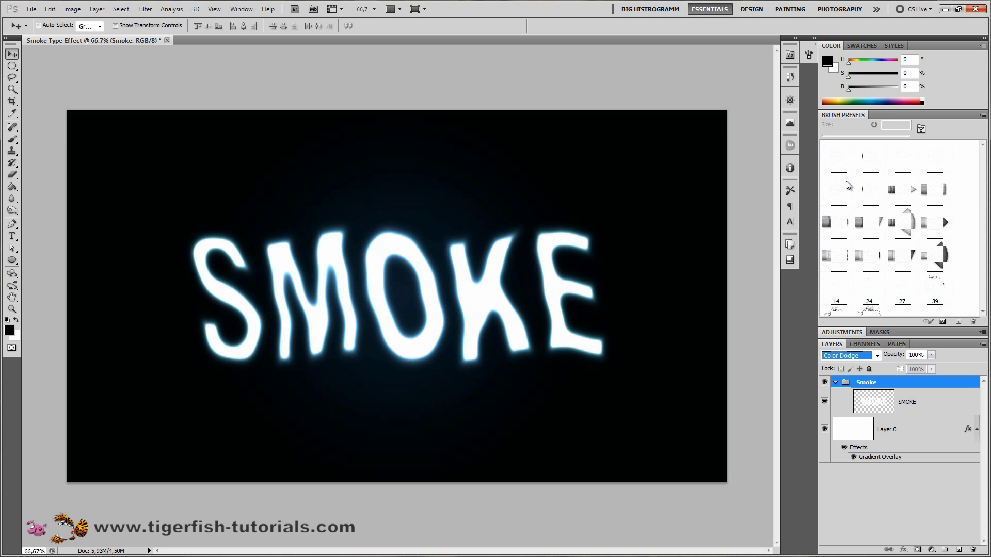
{"action": "mouse_move", "coordinate": [284, 275]}
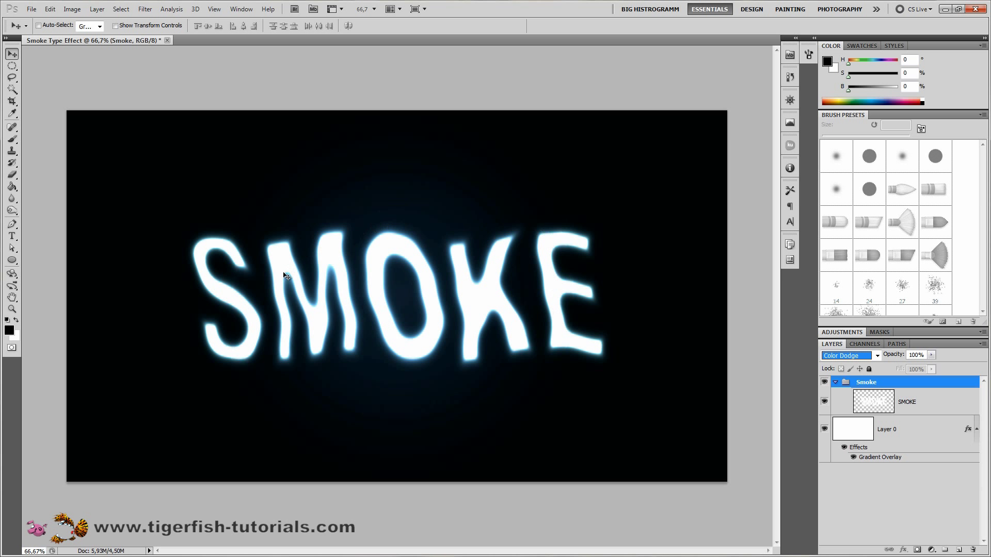
{"action": "mouse_move", "coordinate": [425, 315]}
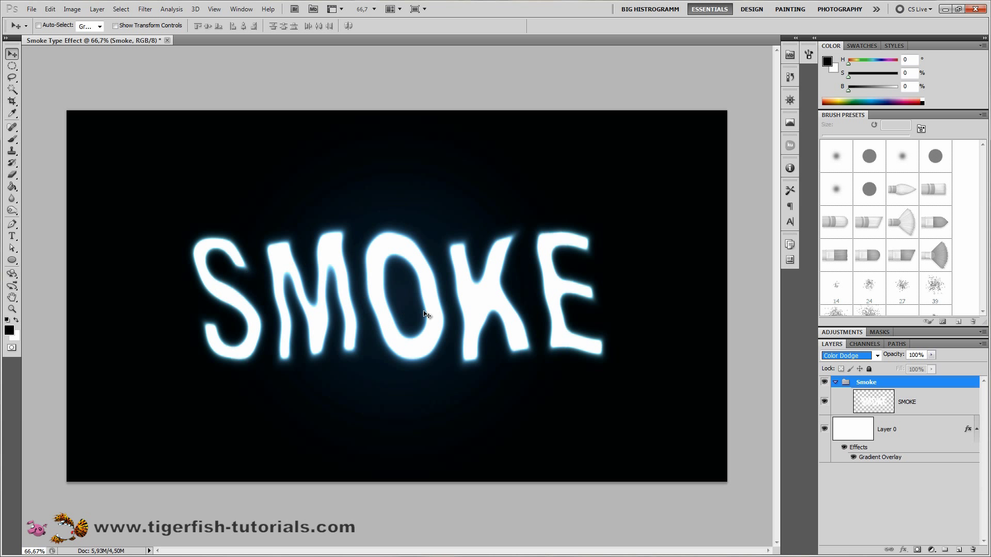
{"action": "mouse_move", "coordinate": [588, 313]}
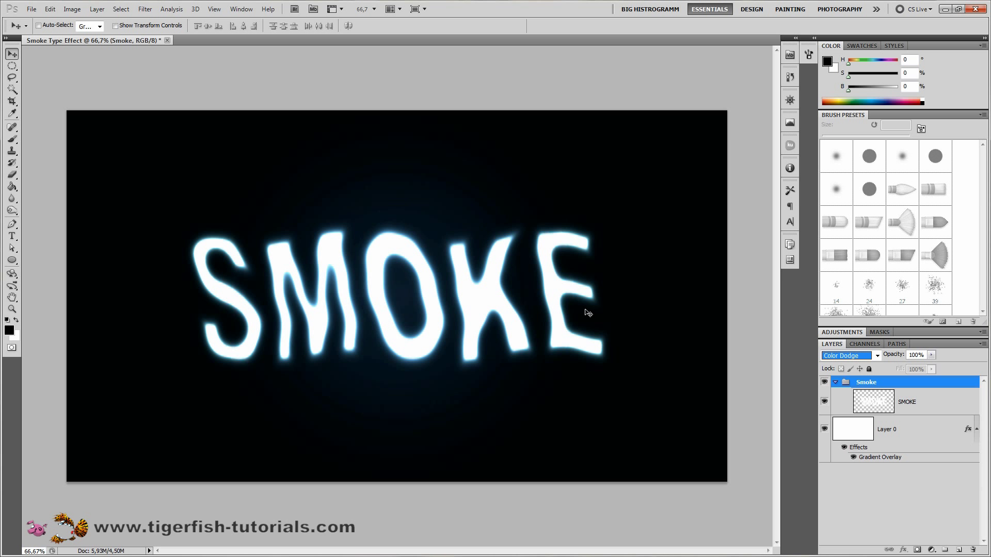
{"action": "mouse_move", "coordinate": [794, 364]}
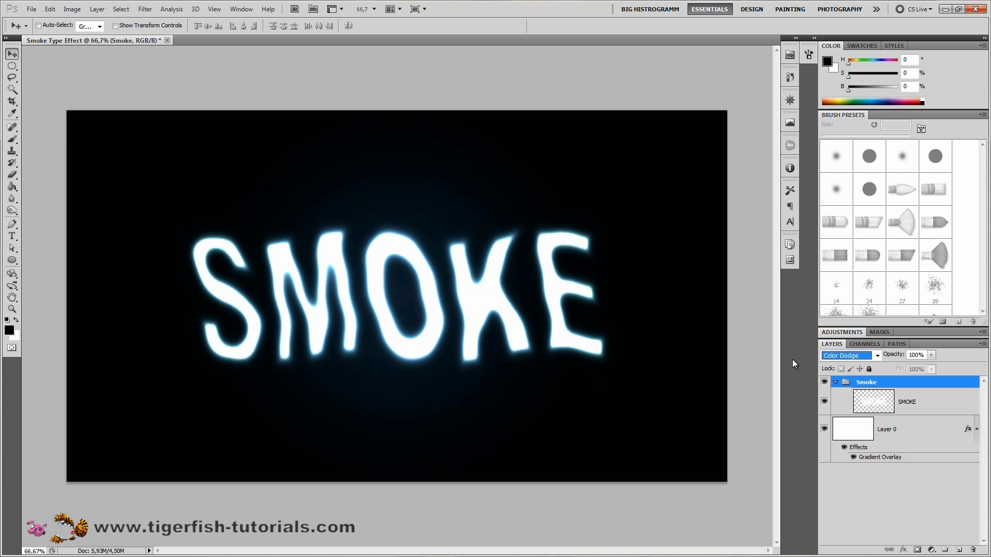
Step: Add a layer named 'Clouds', render Clouds on it, and set it to Color Dodge
{"action": "left_click", "coordinate": [835, 382]}
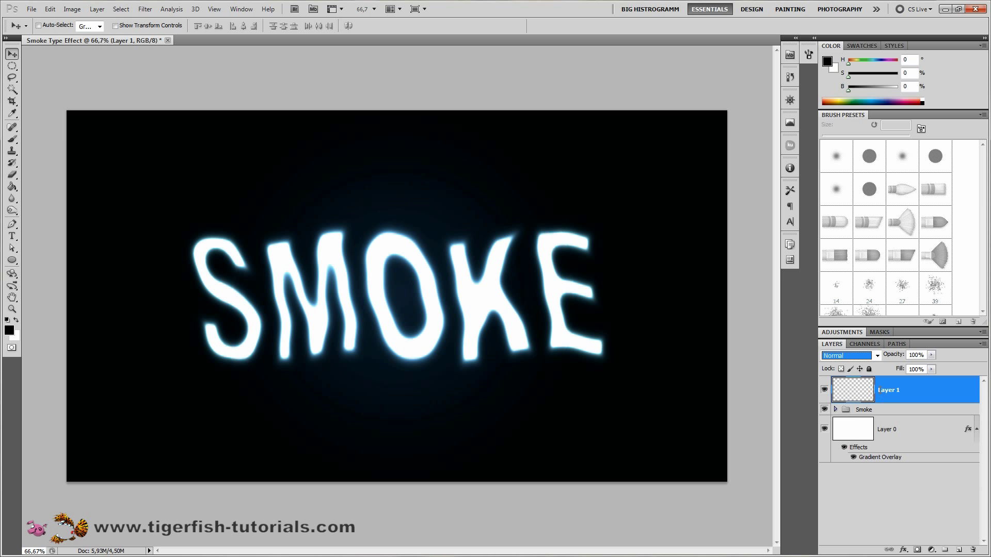
{"action": "double_click", "coordinate": [890, 390]}
{"action": "type", "text": "Clouds"}
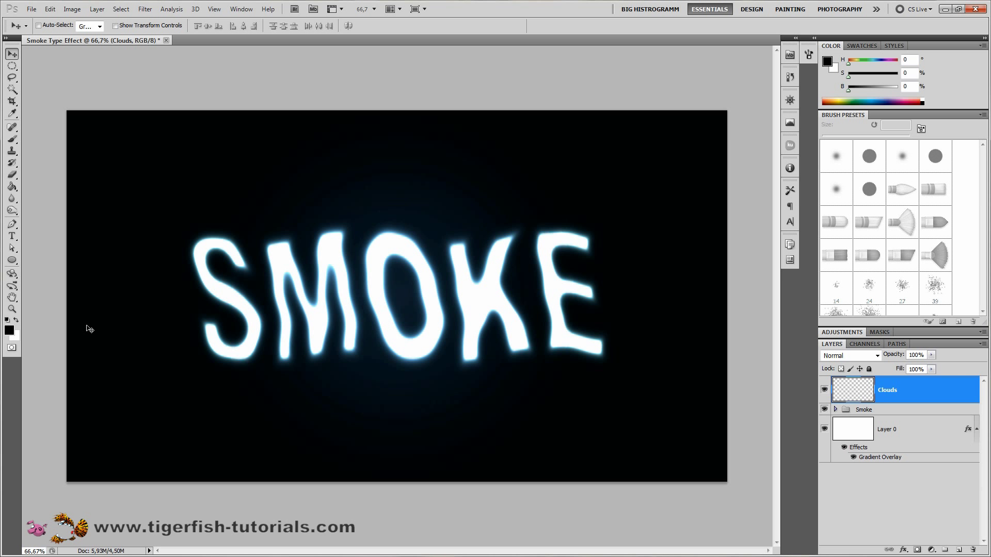
{"action": "mouse_move", "coordinate": [11, 333]}
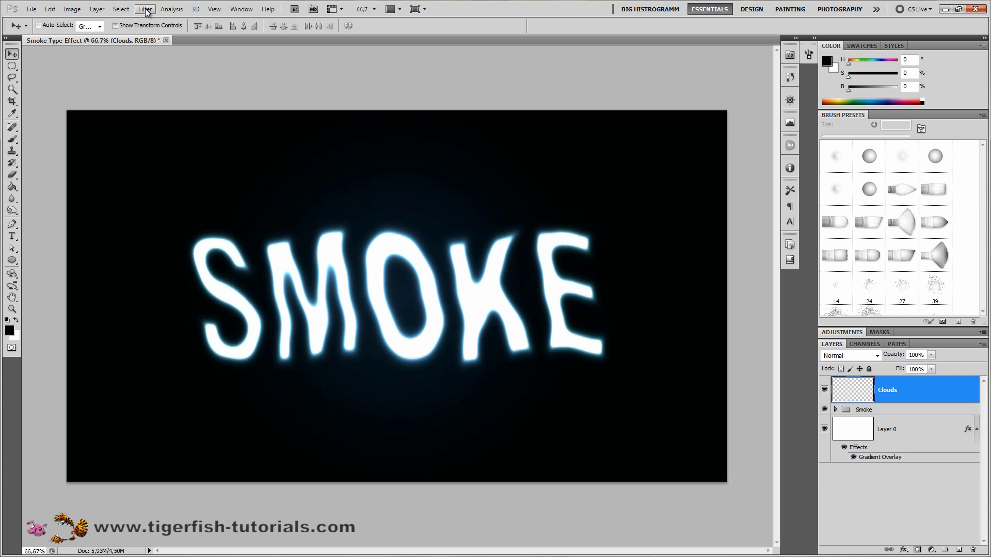
{"action": "left_click", "coordinate": [145, 9]}
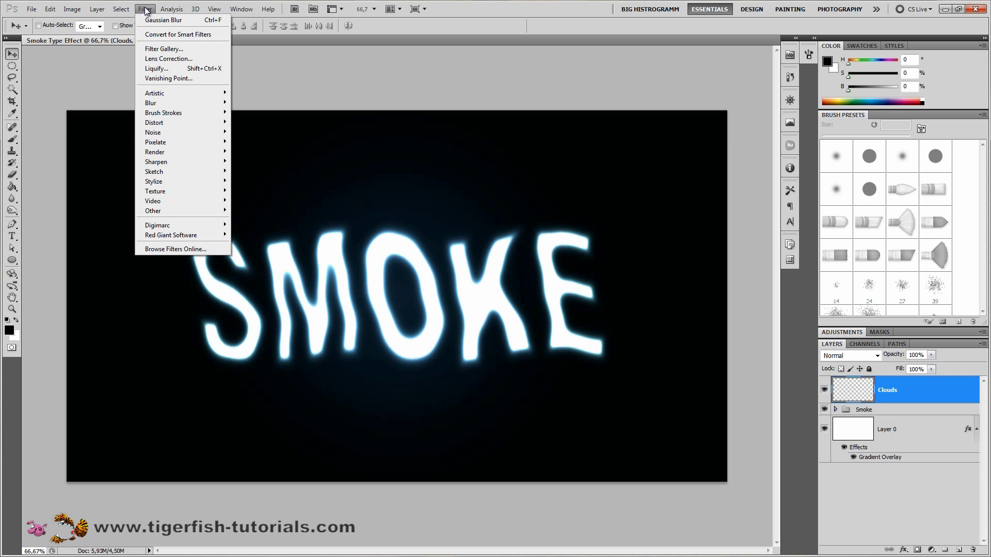
{"action": "mouse_move", "coordinate": [150, 103]}
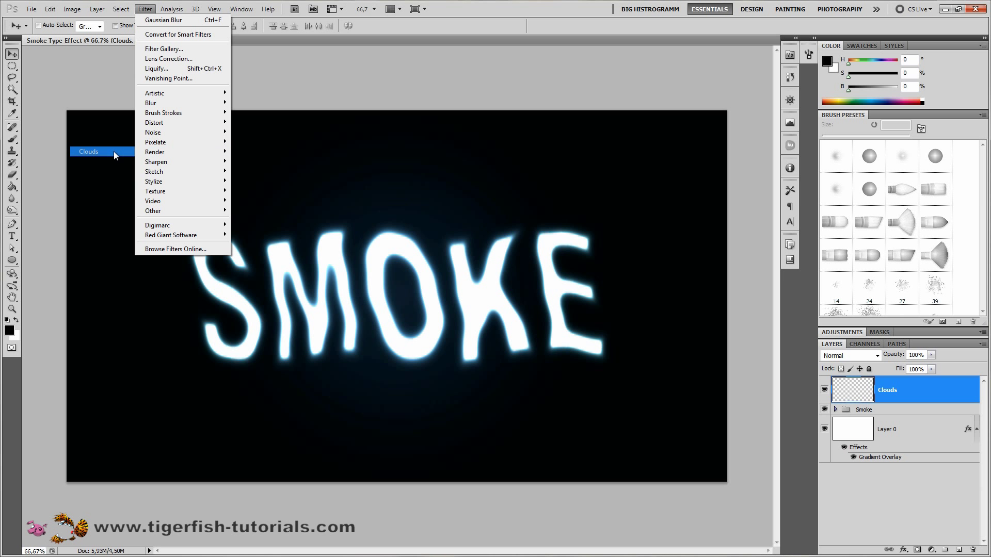
{"action": "left_click", "coordinate": [88, 151]}
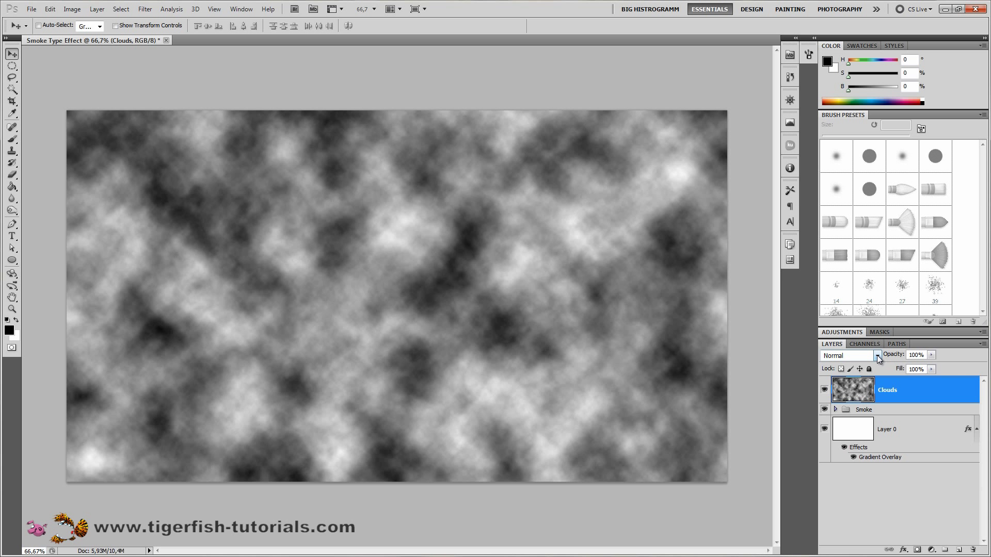
{"action": "left_click", "coordinate": [850, 355]}
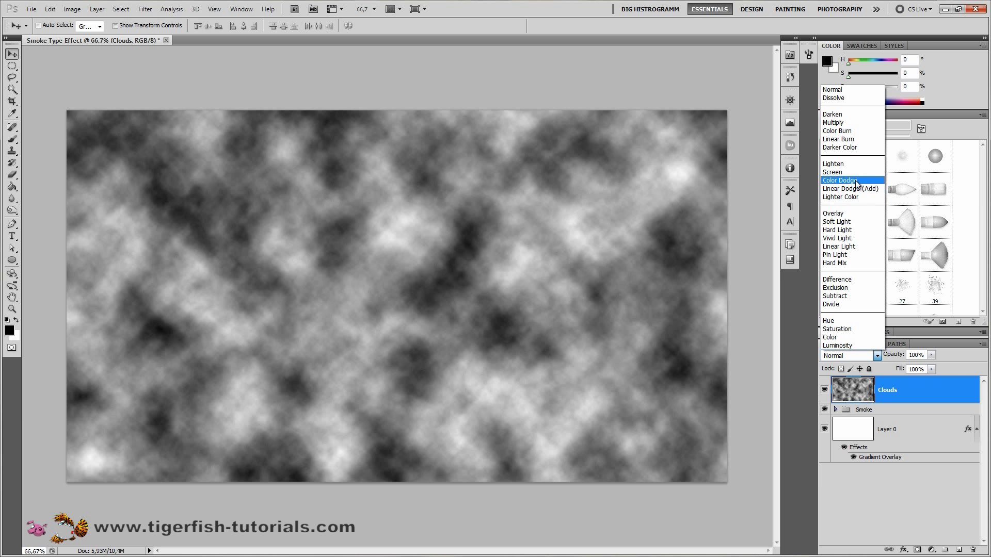
{"action": "left_click", "coordinate": [841, 181]}
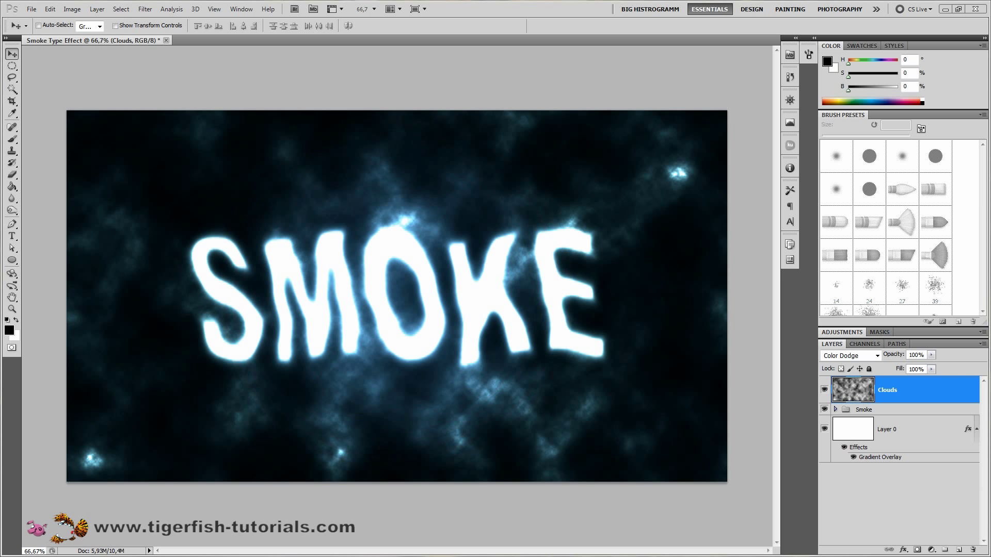
{"action": "mouse_move", "coordinate": [881, 407]}
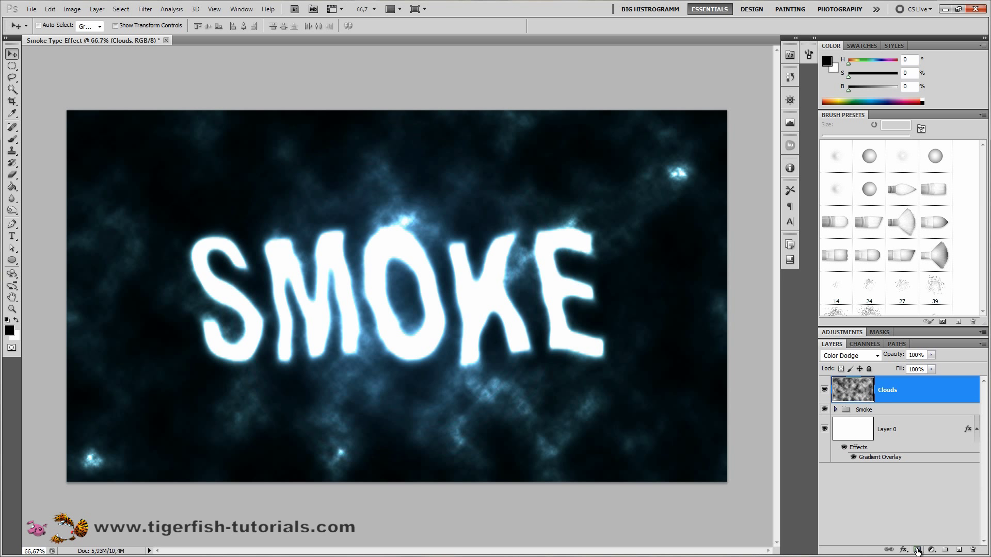
Step: Attach a layer mask to the Clouds layer
{"action": "left_click", "coordinate": [923, 549]}
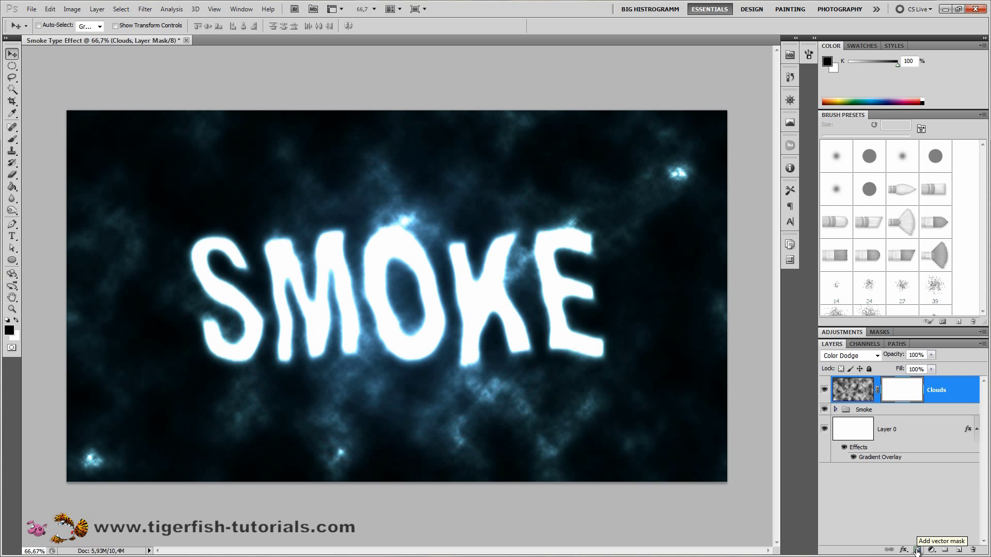
{"action": "mouse_move", "coordinate": [24, 225]}
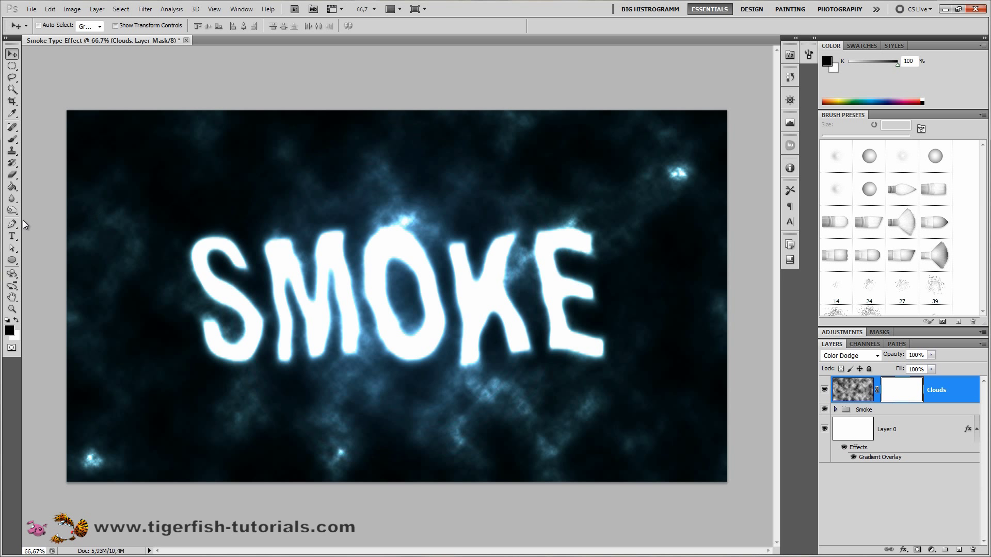
{"action": "mouse_move", "coordinate": [545, 436]}
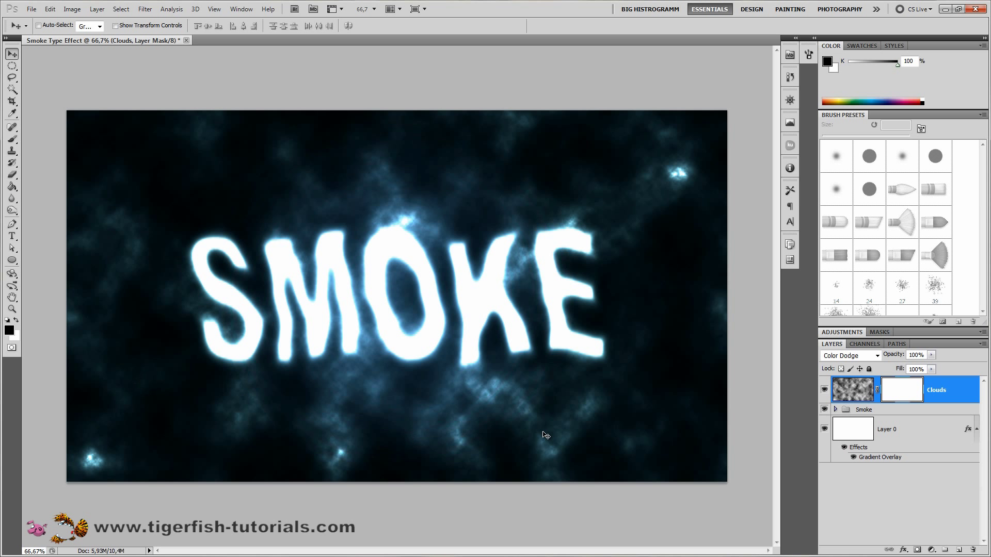
{"action": "mouse_move", "coordinate": [124, 188]}
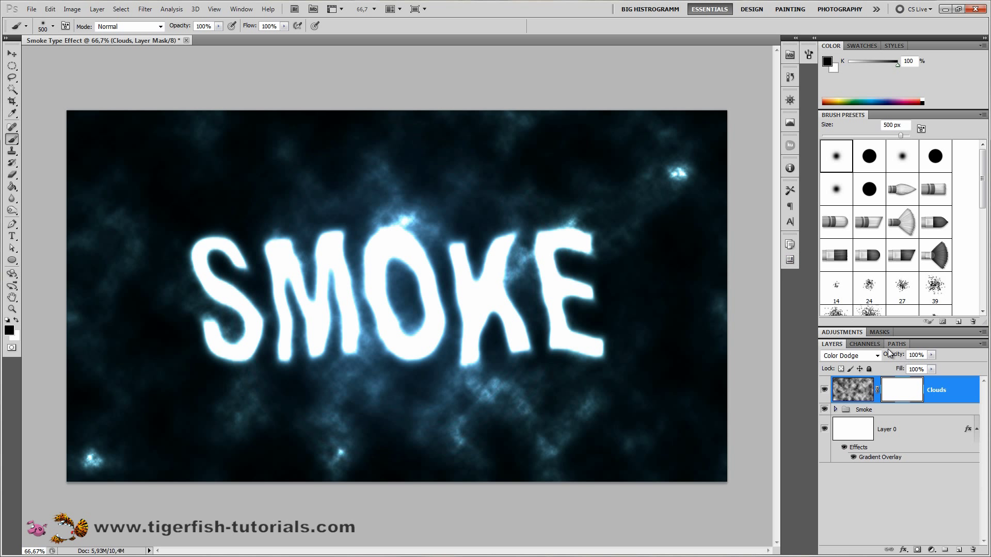
{"action": "mouse_move", "coordinate": [534, 275]}
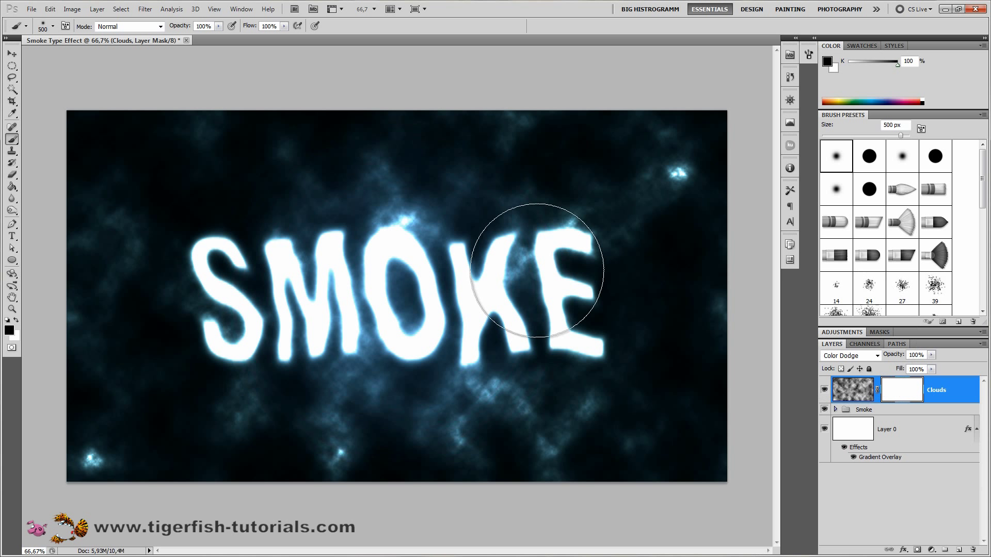
{"action": "mouse_move", "coordinate": [123, 203]}
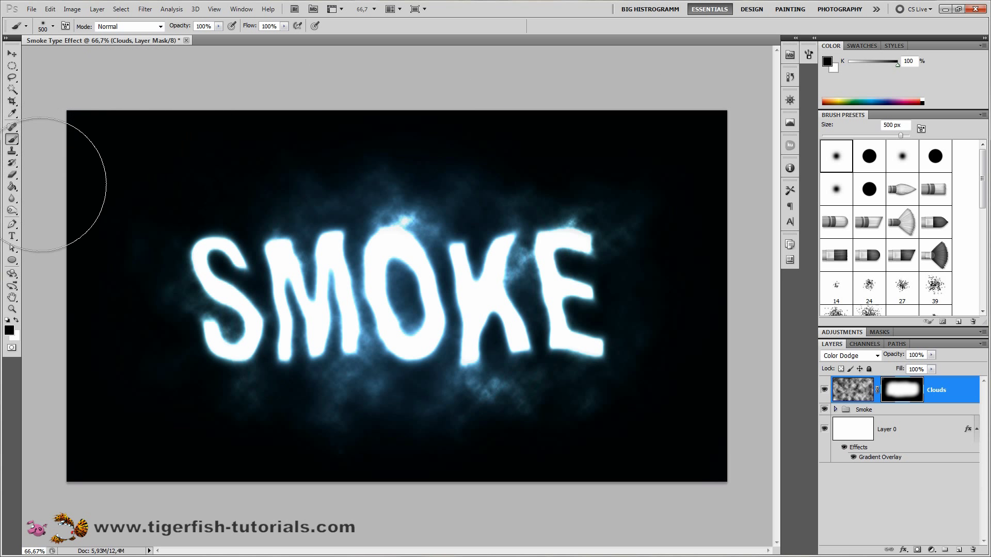
{"action": "mouse_move", "coordinate": [341, 497]}
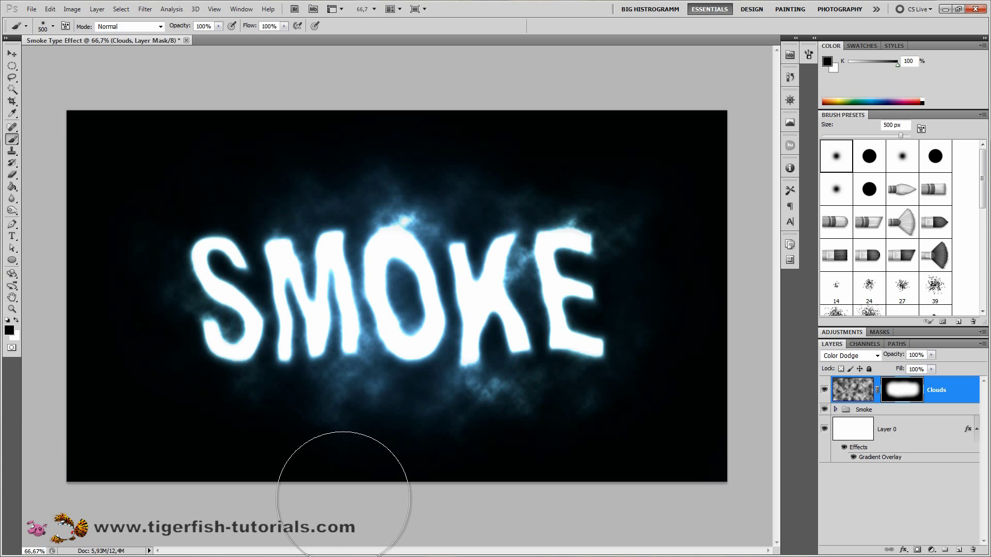
{"action": "mouse_move", "coordinate": [408, 259]}
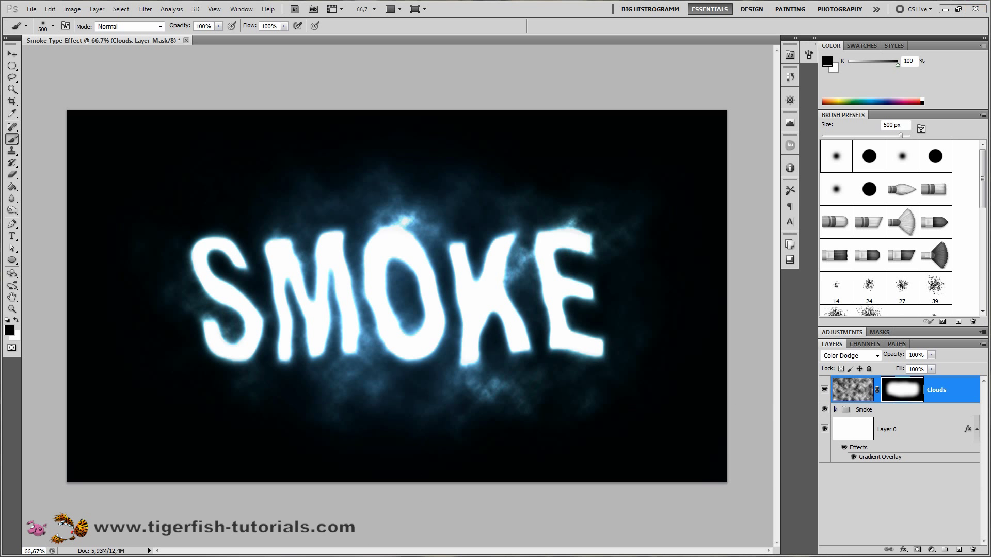
{"action": "mouse_move", "coordinate": [955, 329]}
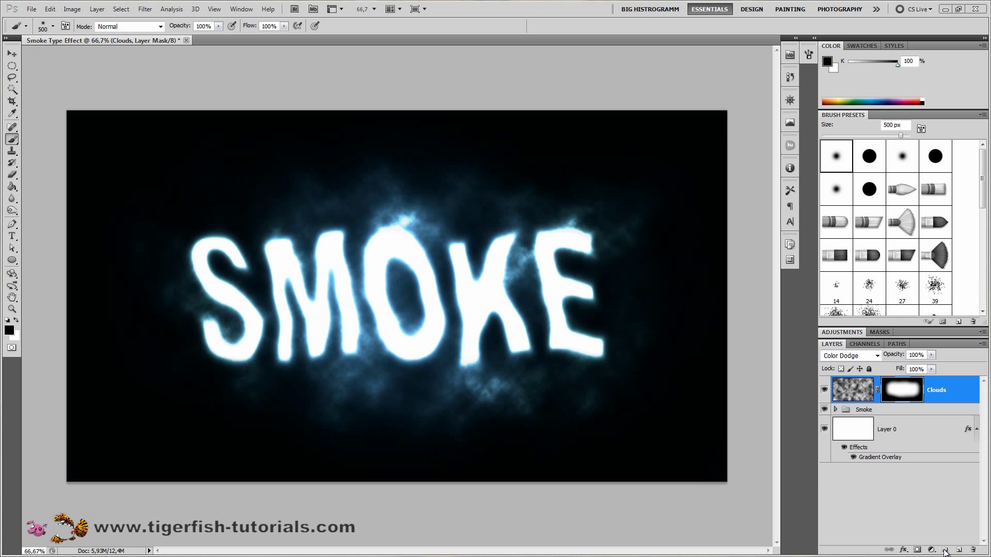
Step: Create a Color Dodge layer group containing a new empty layer
{"action": "left_click", "coordinate": [947, 549]}
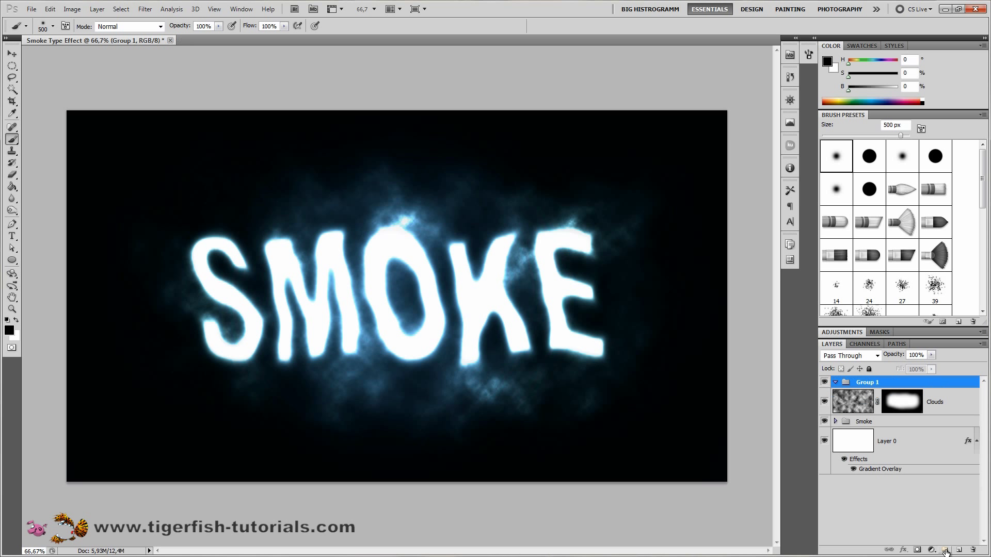
{"action": "left_click", "coordinate": [850, 355]}
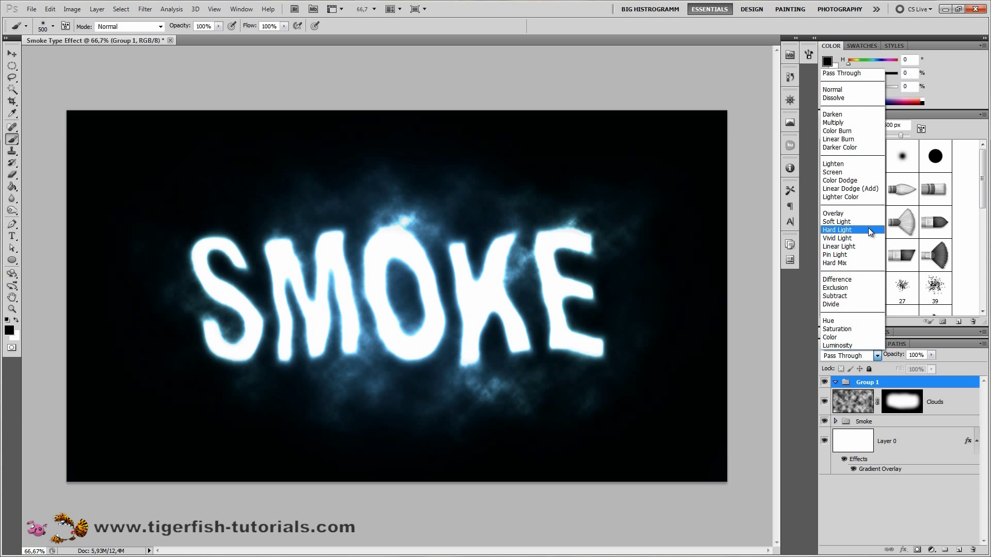
{"action": "left_click", "coordinate": [840, 180]}
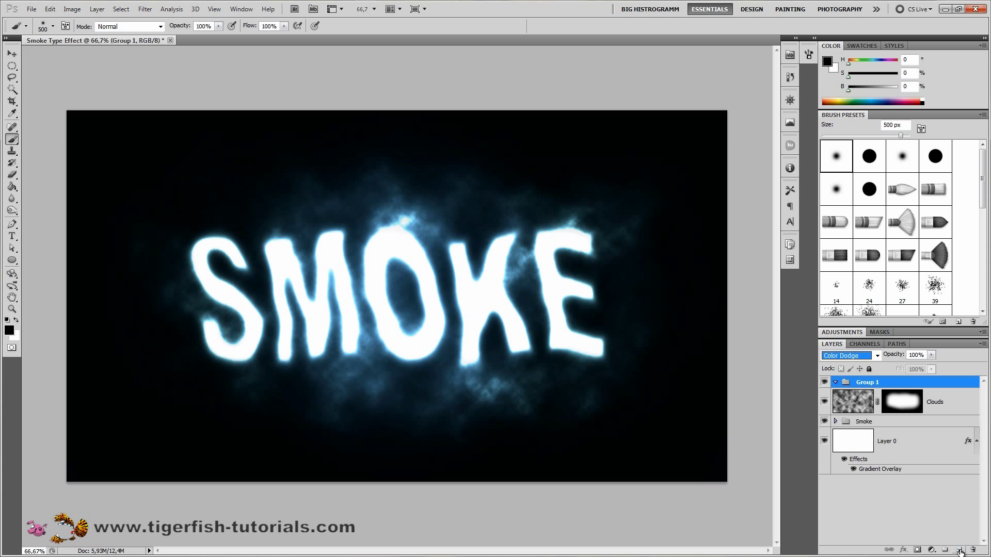
{"action": "left_click", "coordinate": [956, 549]}
{"action": "type", "text": "Smoke"}
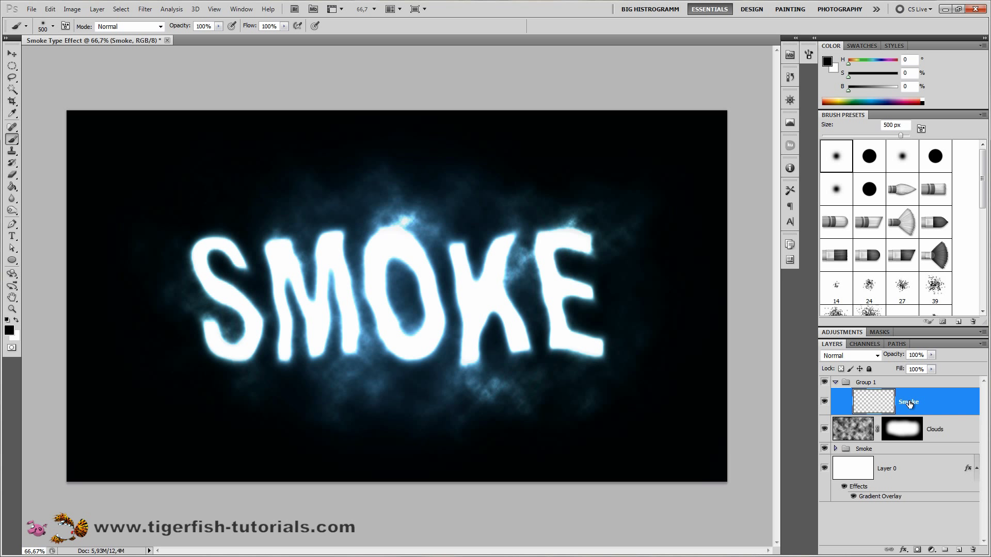
Step: Scroll the Brush Presets panel and open its options menu
{"action": "scroll", "scroll_direction": "down", "scroll_amount": 3}
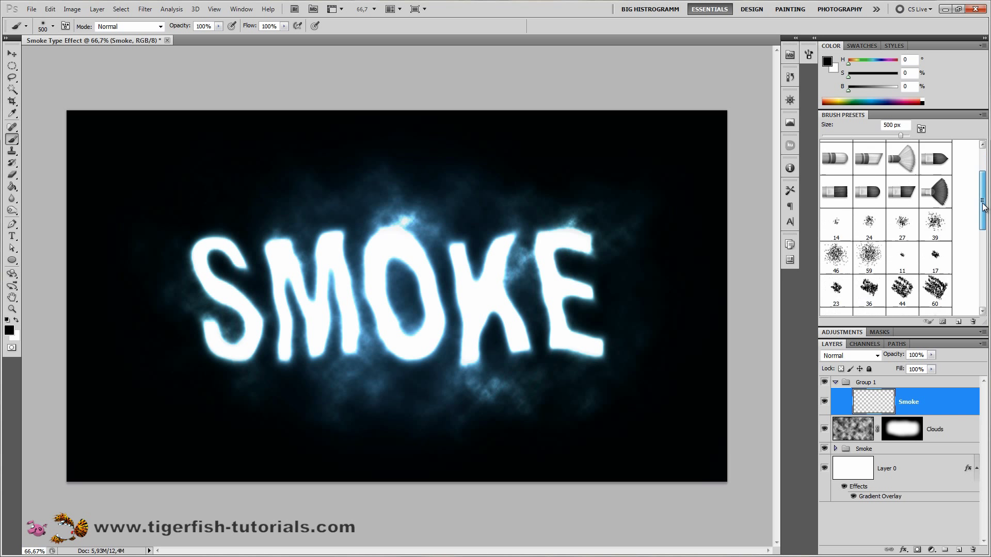
{"action": "scroll", "scroll_direction": "down", "scroll_amount": 3}
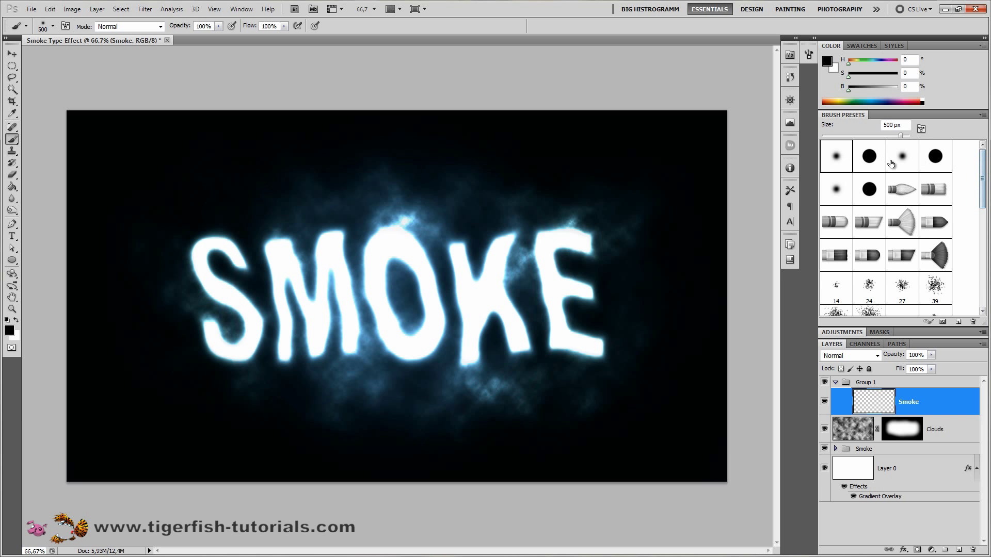
{"action": "mouse_move", "coordinate": [983, 127]}
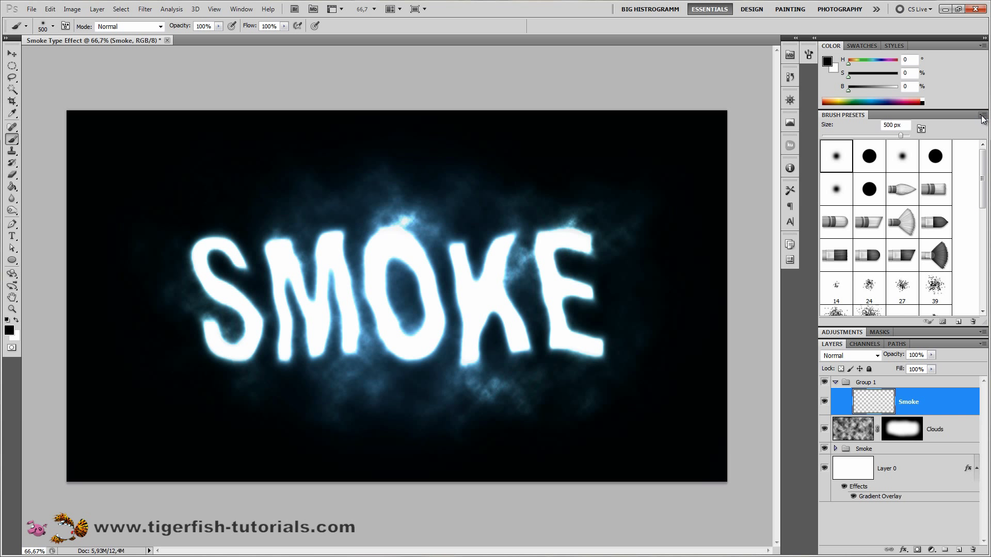
{"action": "left_click", "coordinate": [983, 115]}
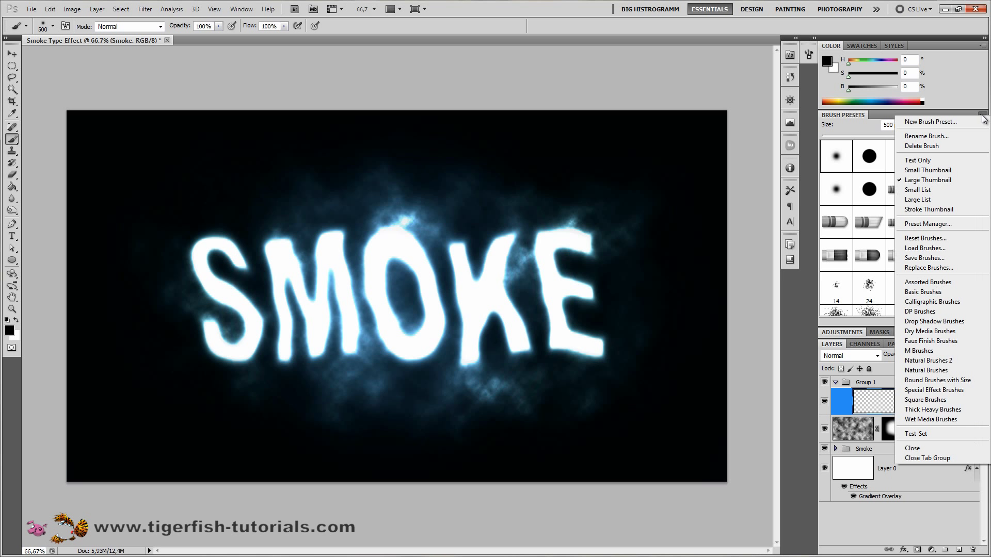
{"action": "mouse_move", "coordinate": [935, 236]}
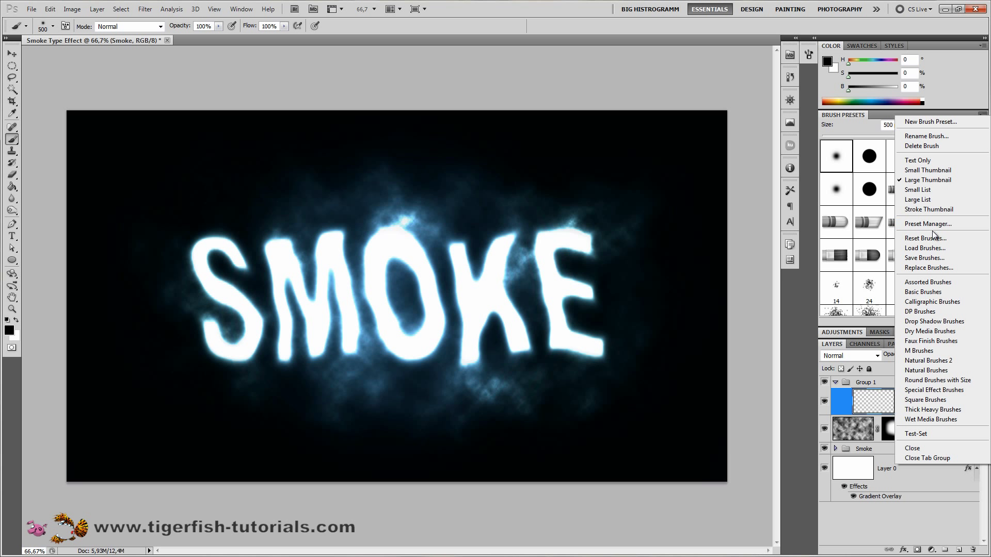
{"action": "mouse_move", "coordinate": [926, 247]}
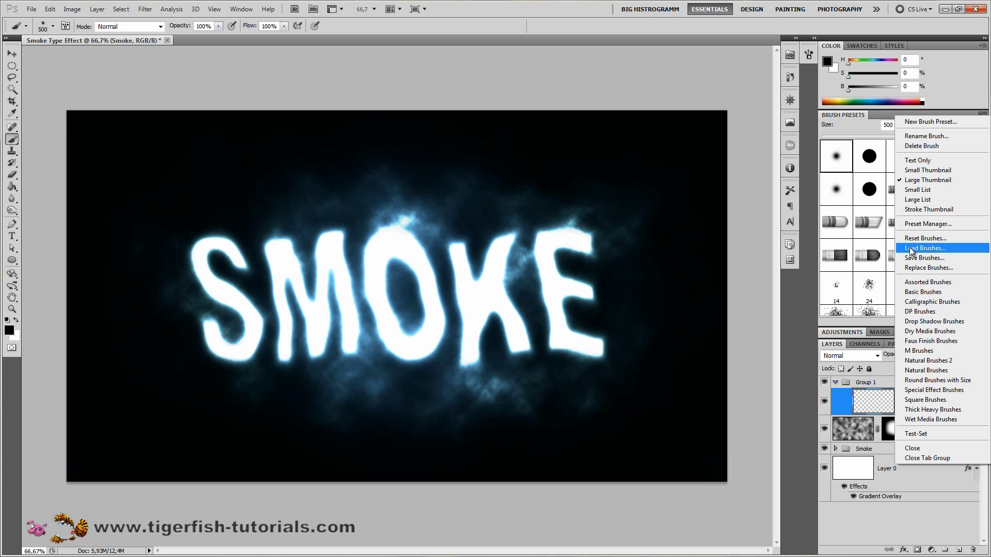
Step: Load the 1.359 KB smoke brush file from the Smoke-Brushes folder
{"action": "left_click", "coordinate": [924, 248]}
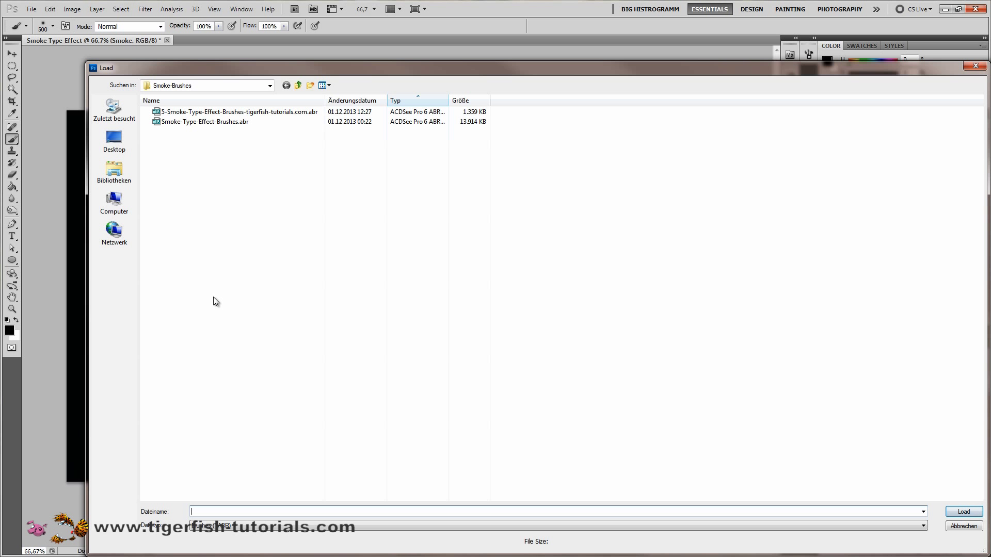
{"action": "left_click", "coordinate": [237, 112]}
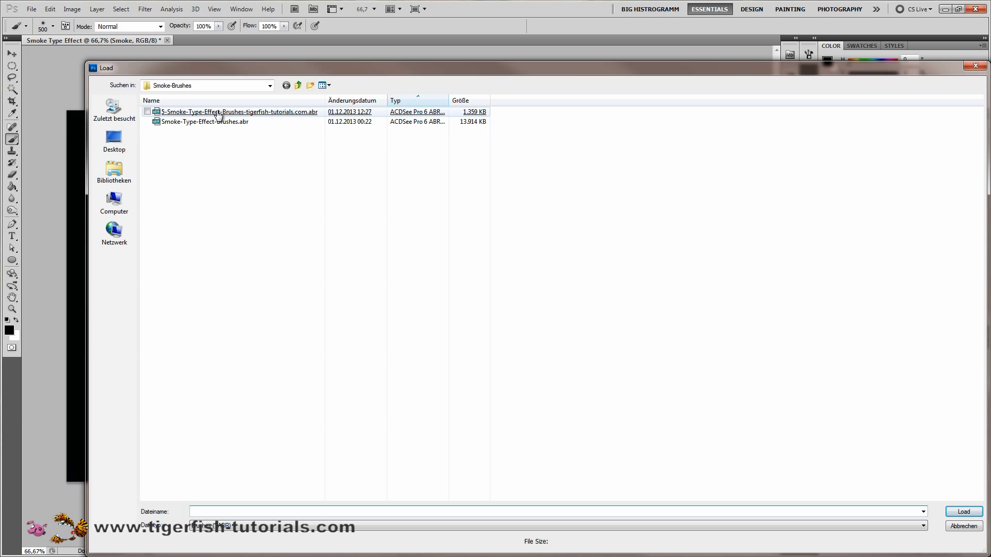
{"action": "mouse_move", "coordinate": [248, 119]}
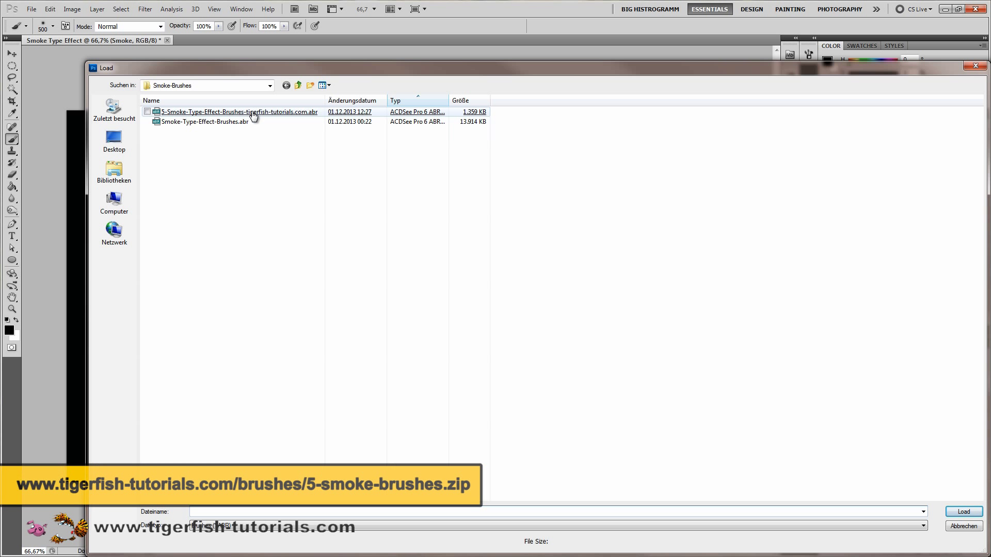
{"action": "left_click", "coordinate": [239, 112]}
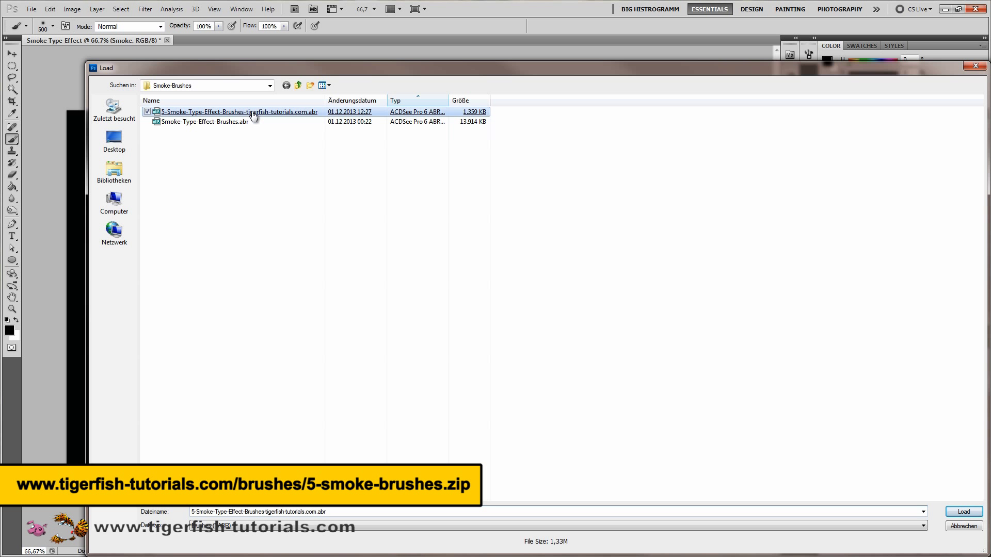
{"action": "left_click", "coordinate": [964, 512]}
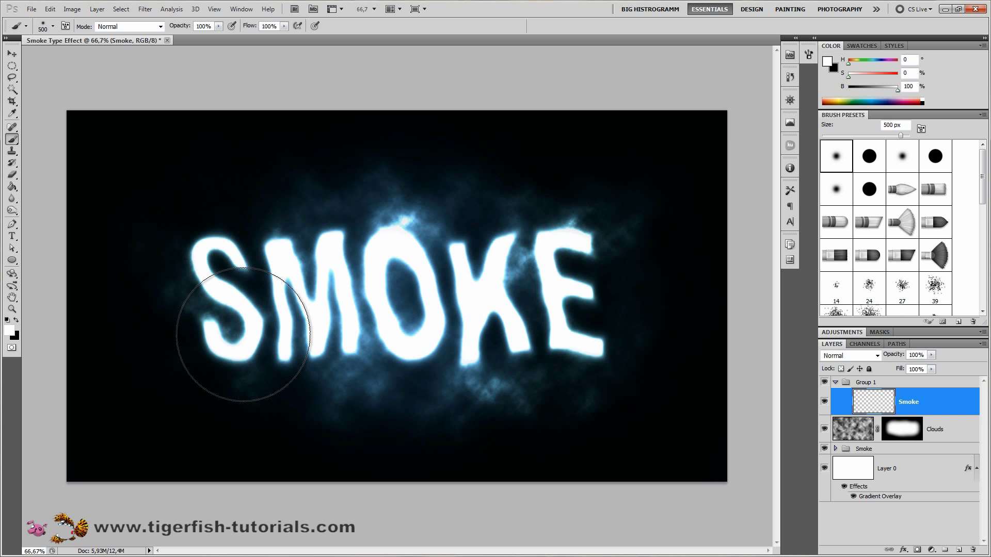
{"action": "mouse_move", "coordinate": [592, 310]}
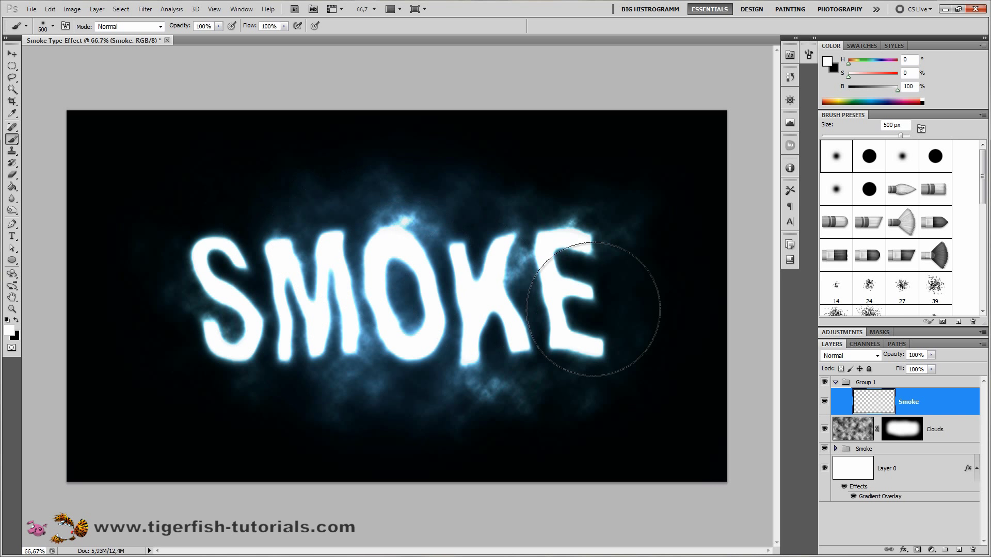
{"action": "mouse_move", "coordinate": [314, 273]}
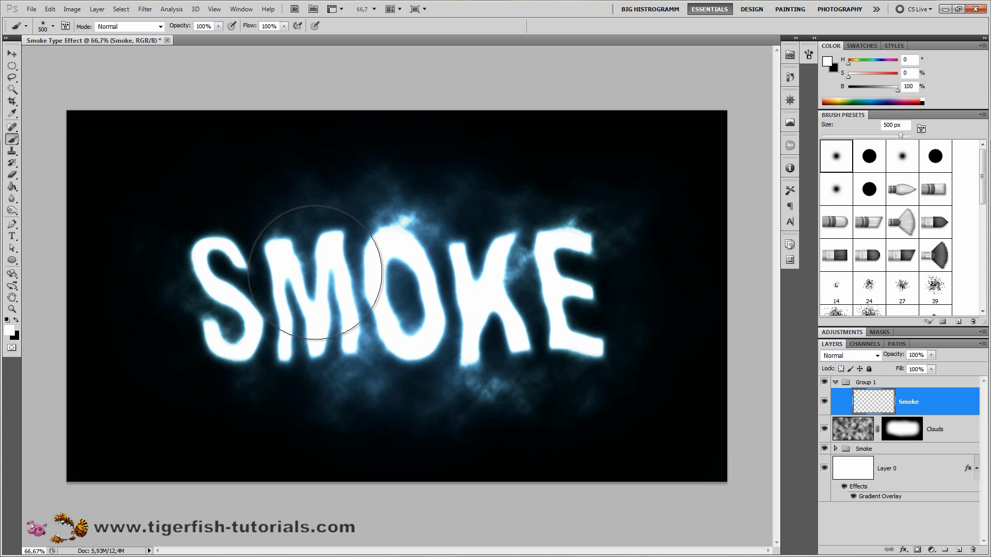
Step: Stamp smoke brushes 762, 851, 686 and 924 over the text, then select Group 1
{"action": "scroll", "scroll_direction": "down", "scroll_amount": 3}
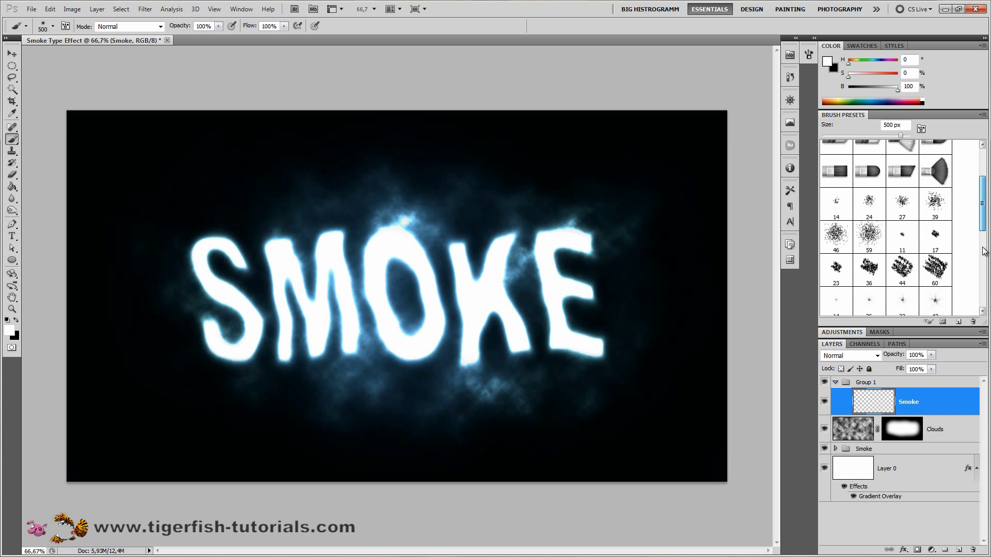
{"action": "scroll", "scroll_direction": "down", "scroll_amount": 3}
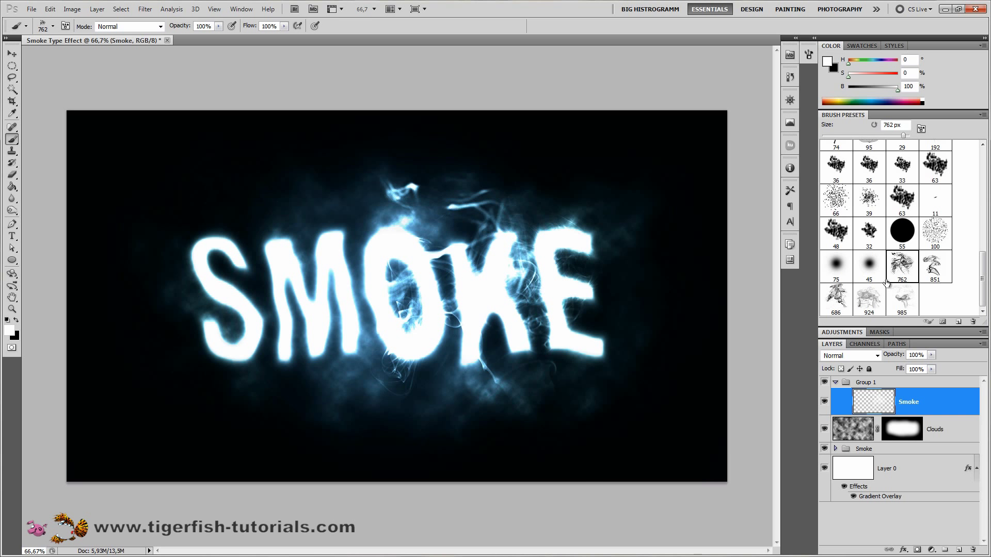
{"action": "left_click", "coordinate": [935, 267]}
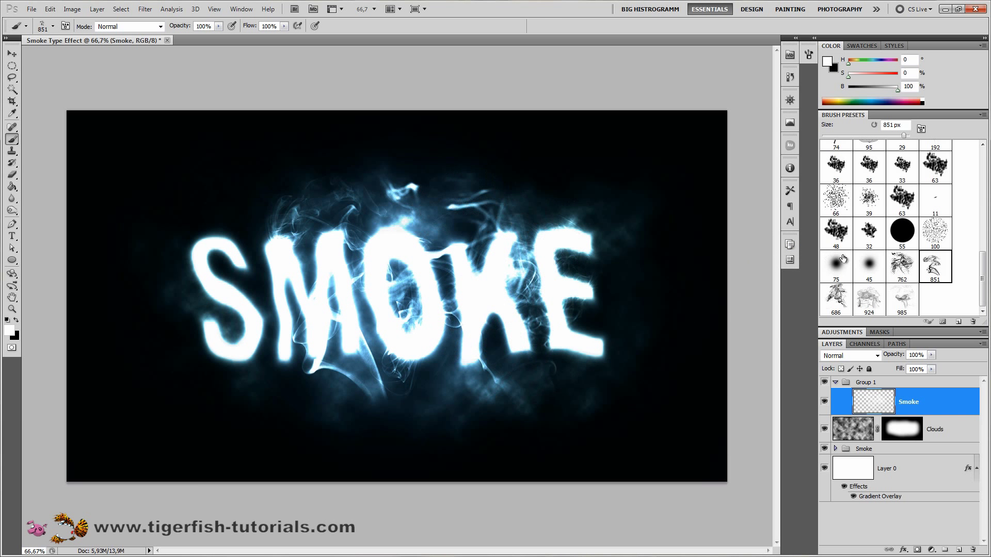
{"action": "left_click", "coordinate": [835, 300]}
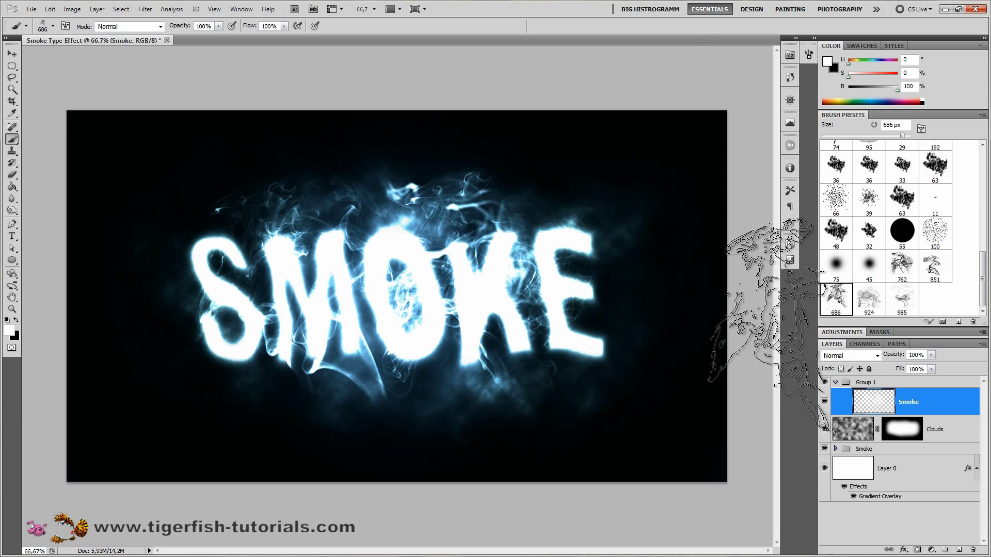
{"action": "left_click", "coordinate": [870, 301]}
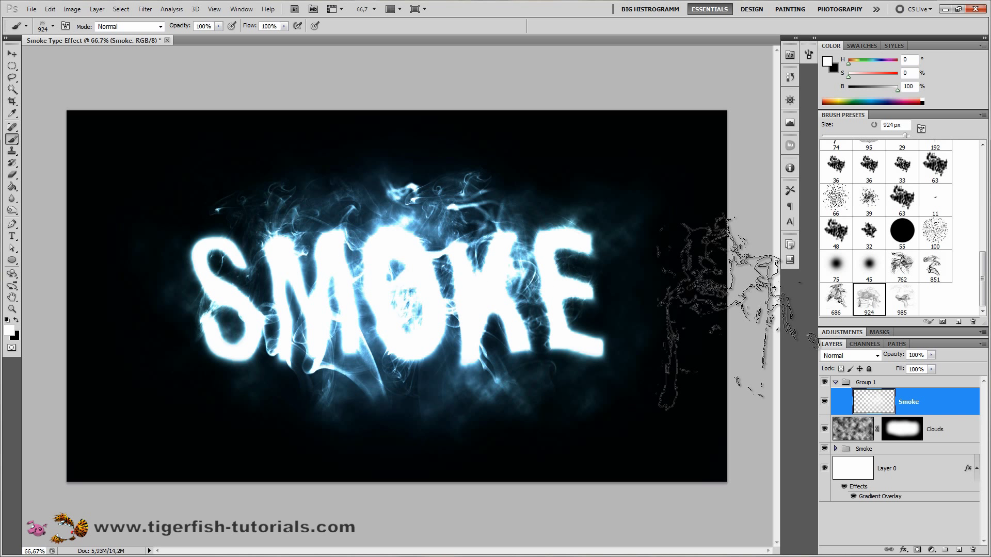
{"action": "left_click", "coordinate": [868, 382]}
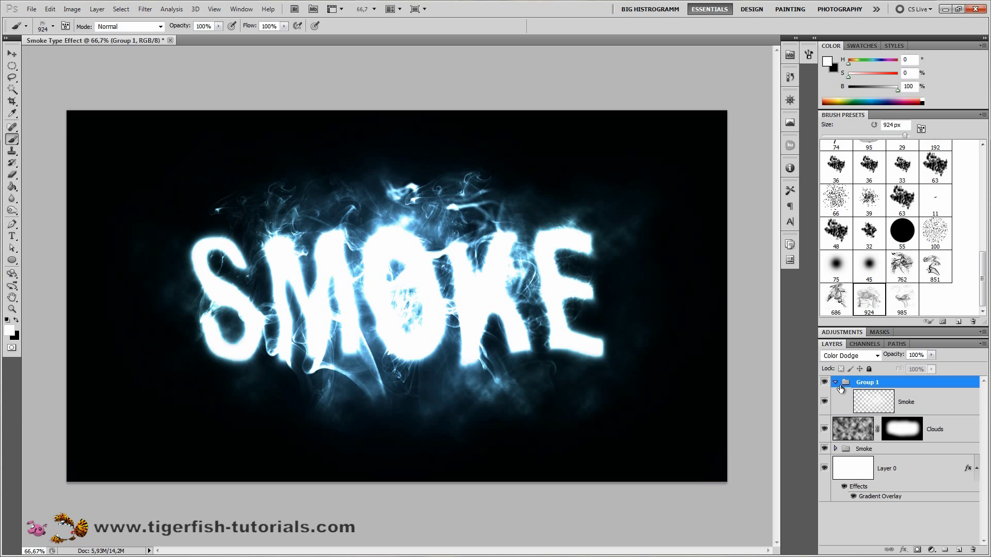
Step: Collapse Group 1, add a new layer, and pick the Paint Bucket tool
{"action": "left_click", "coordinate": [836, 382]}
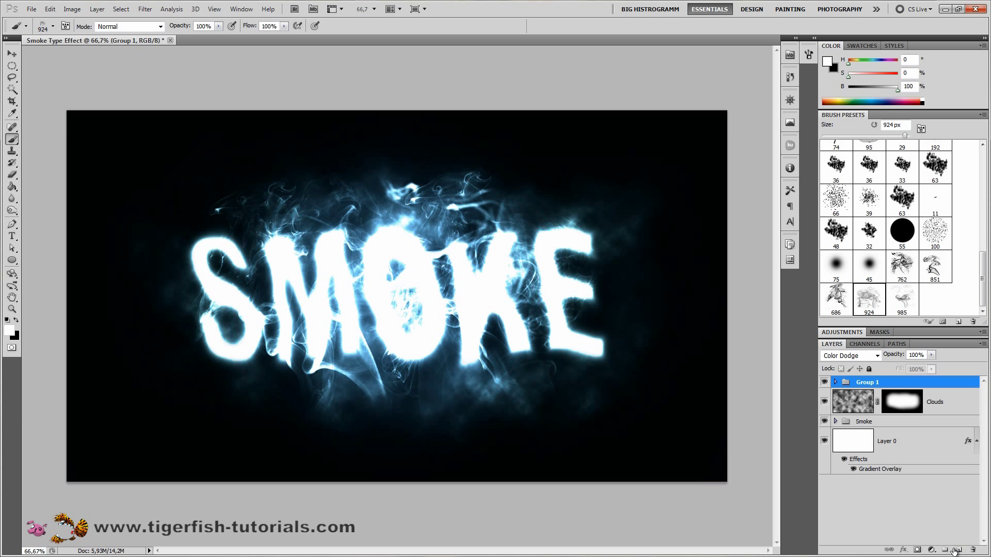
{"action": "left_click", "coordinate": [956, 550]}
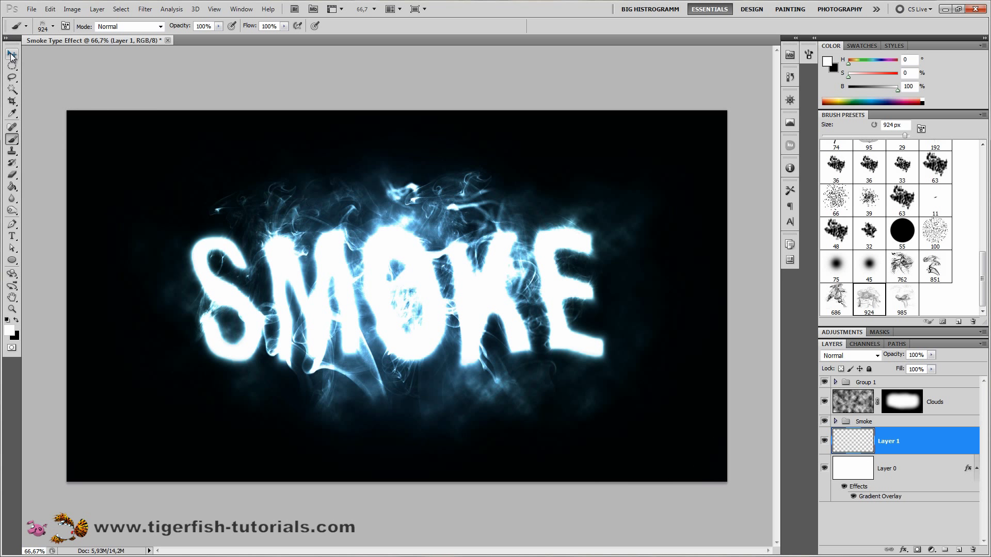
{"action": "left_click", "coordinate": [11, 187]}
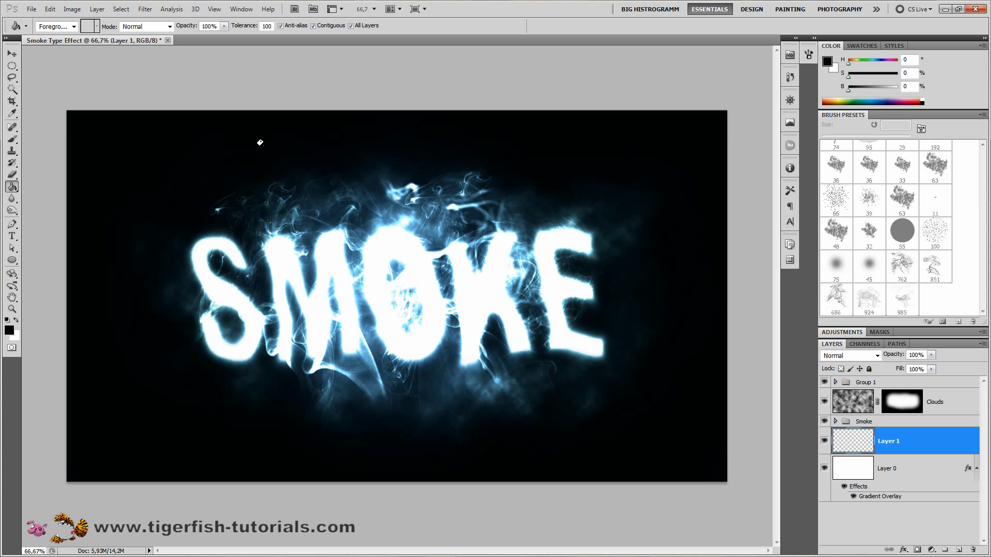
{"action": "mouse_move", "coordinate": [288, 34]}
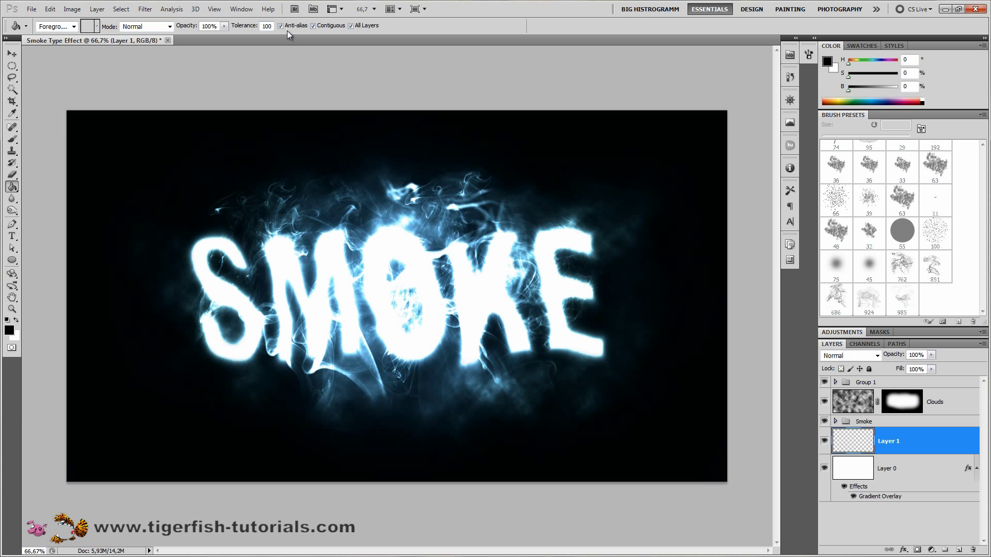
{"action": "mouse_move", "coordinate": [307, 33]}
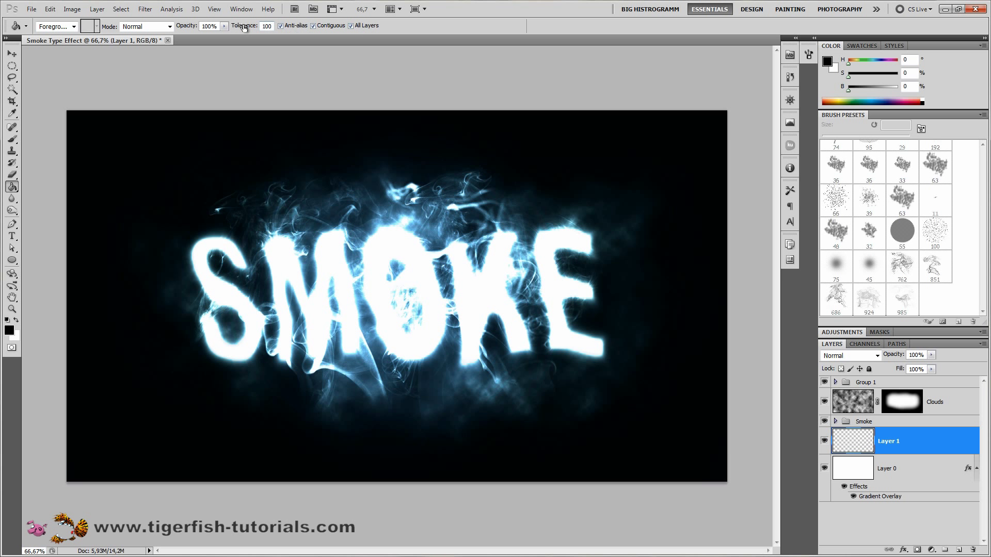
{"action": "mouse_move", "coordinate": [305, 103]}
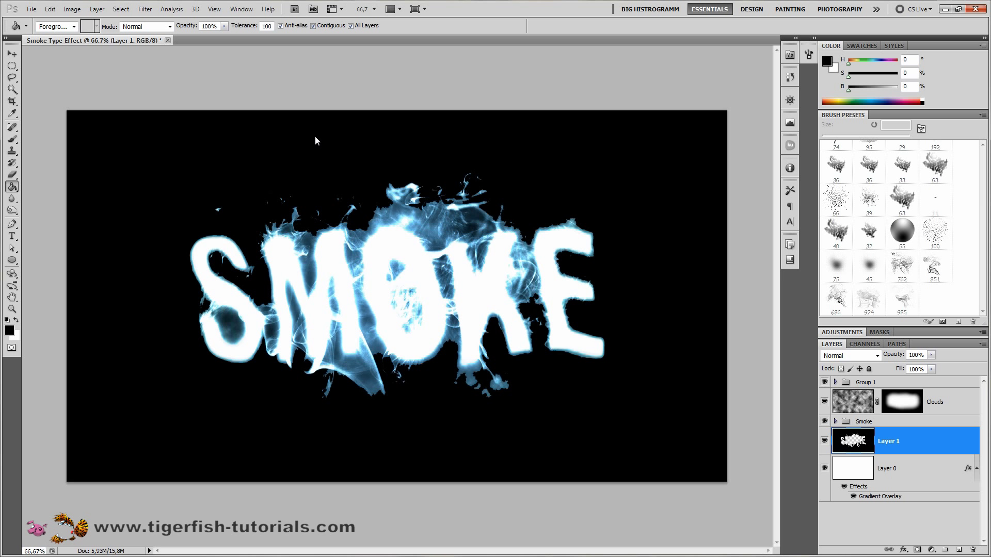
{"action": "mouse_move", "coordinate": [324, 136]}
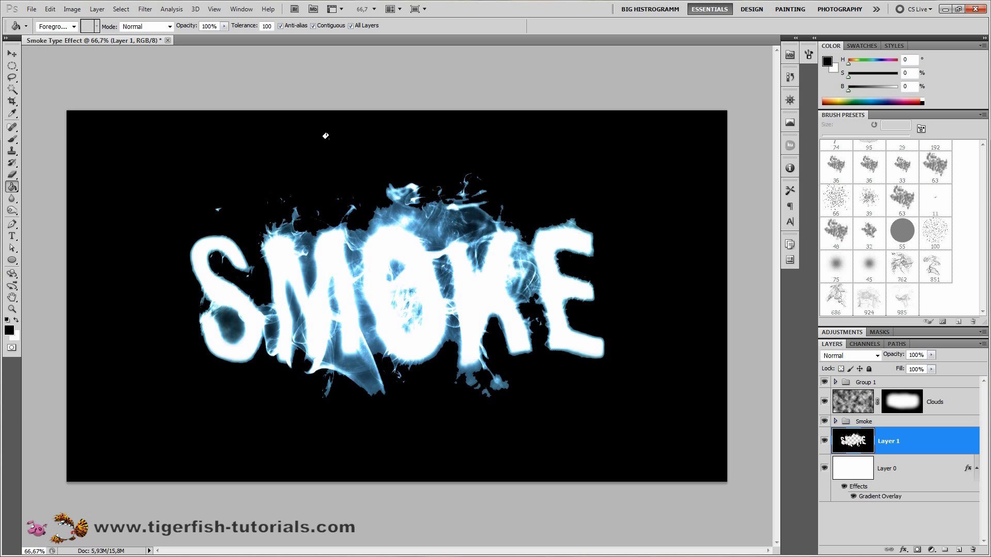
Step: Apply a Canvas Texturizer filter with scaling 100 and relief 4 to Layer 1
{"action": "left_click", "coordinate": [11, 54]}
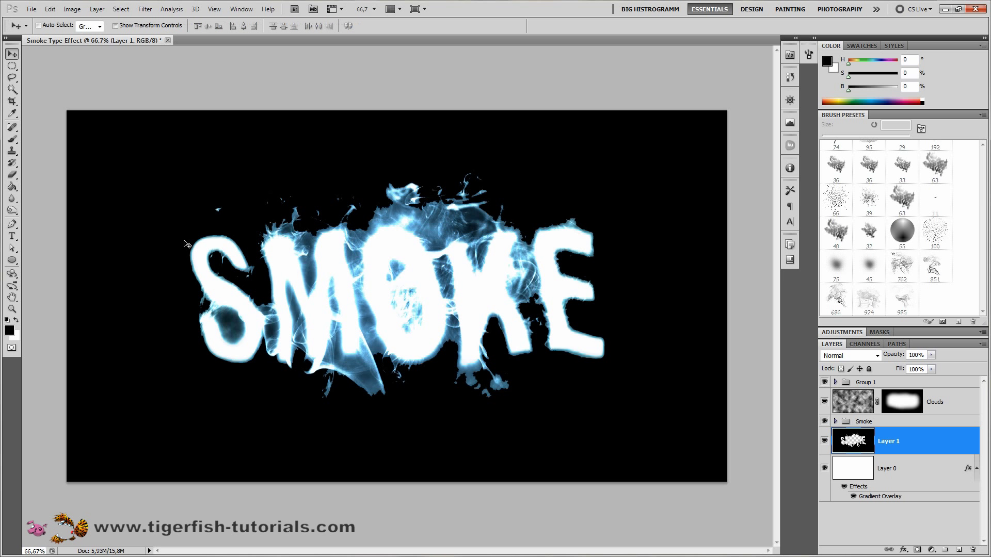
{"action": "left_click", "coordinate": [145, 8]}
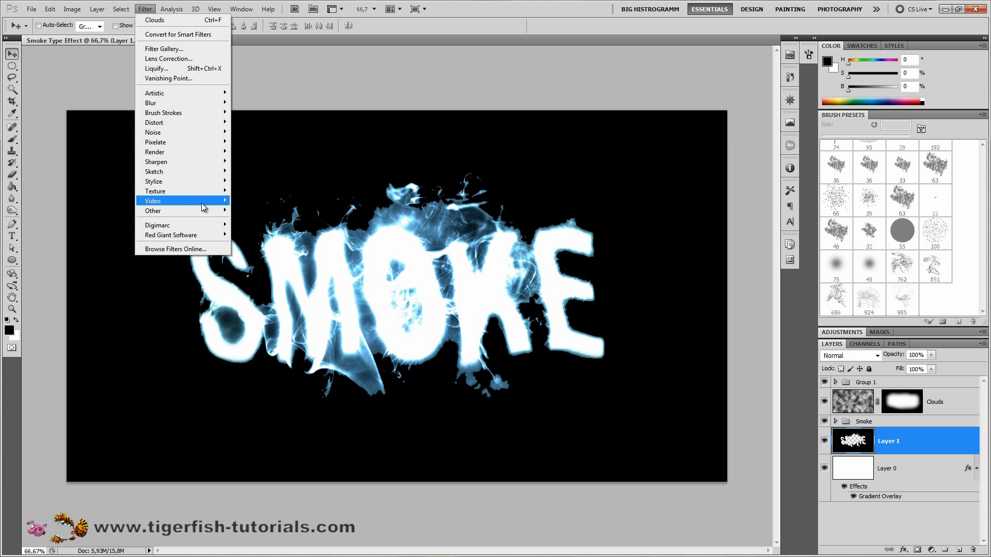
{"action": "mouse_move", "coordinate": [155, 191]}
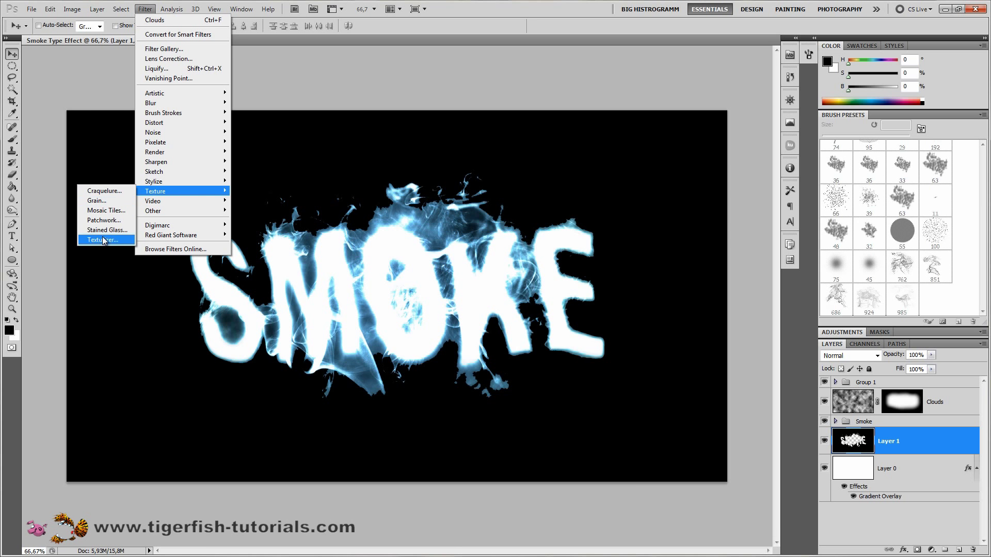
{"action": "left_click", "coordinate": [99, 240]}
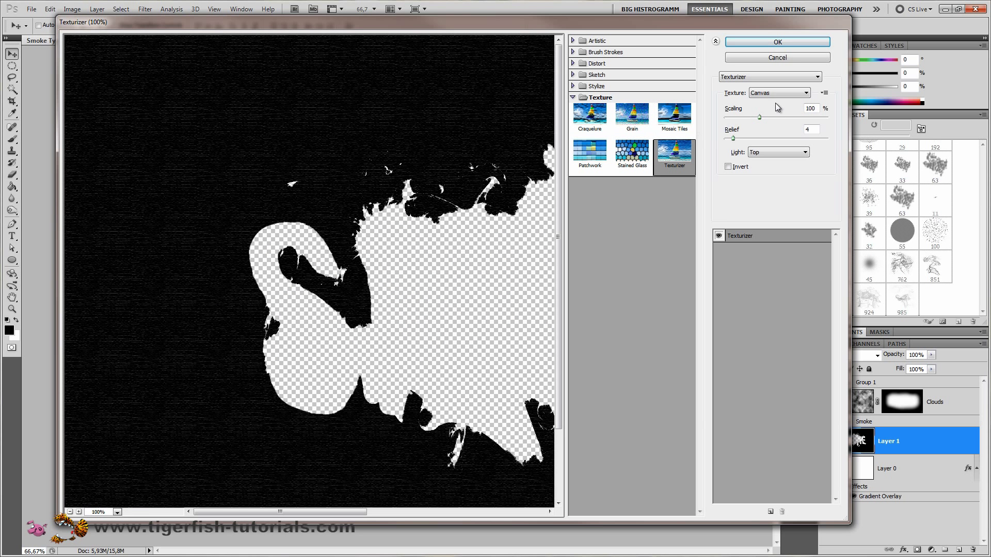
{"action": "mouse_move", "coordinate": [674, 160]}
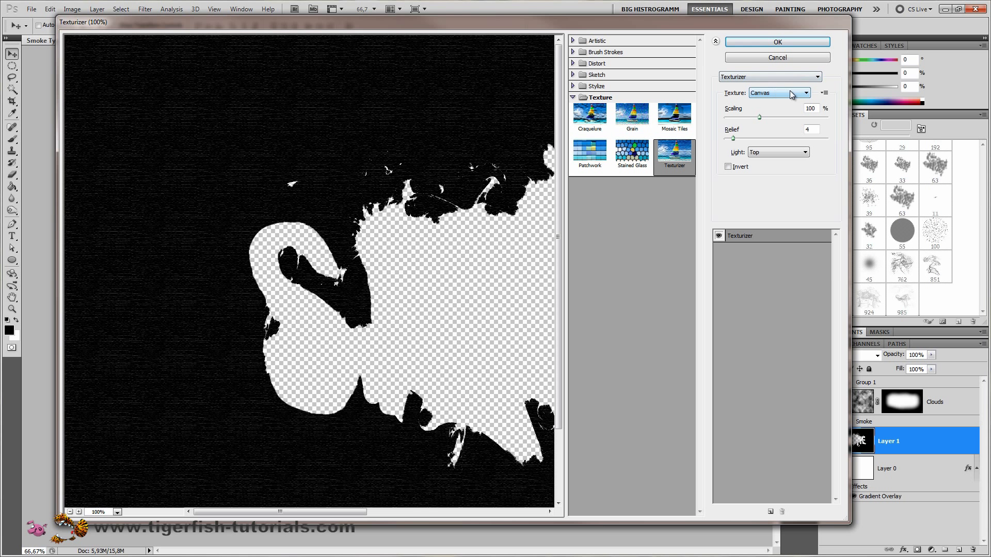
{"action": "triple_click", "coordinate": [810, 108]}
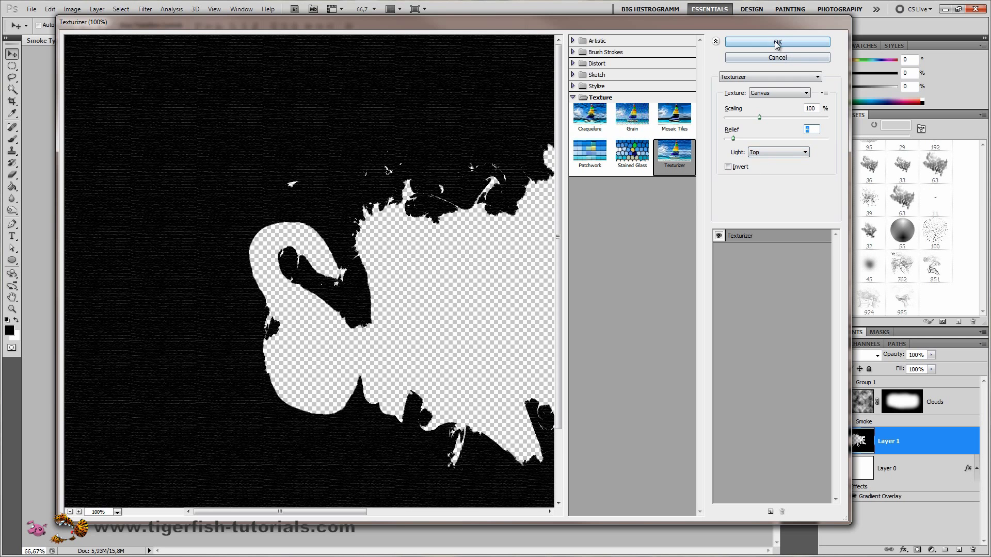
{"action": "left_click", "coordinate": [778, 42]}
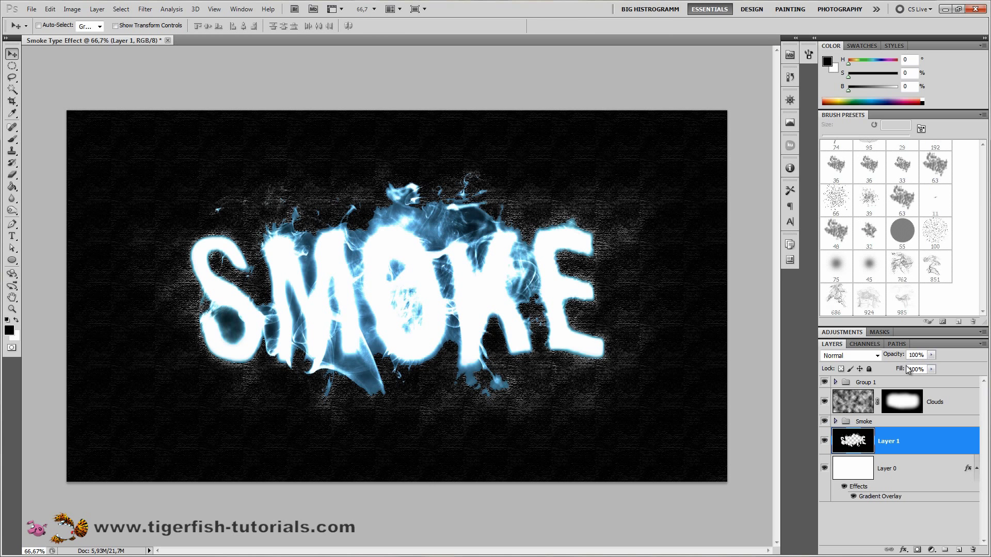
Step: Lower Layer 1's opacity to 10%
{"action": "triple_click", "coordinate": [916, 355]}
{"action": "type", "text": "10"}
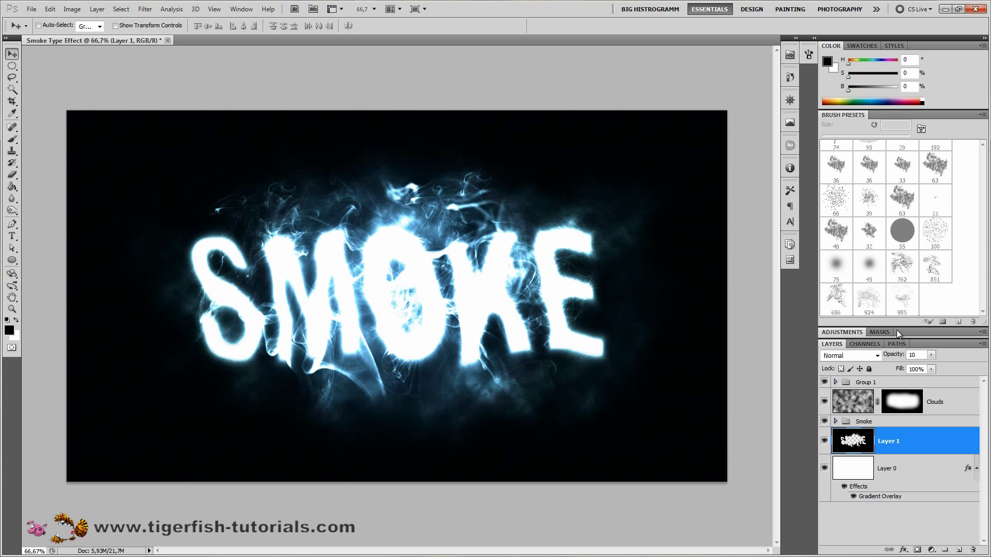
{"action": "mouse_move", "coordinate": [761, 234]}
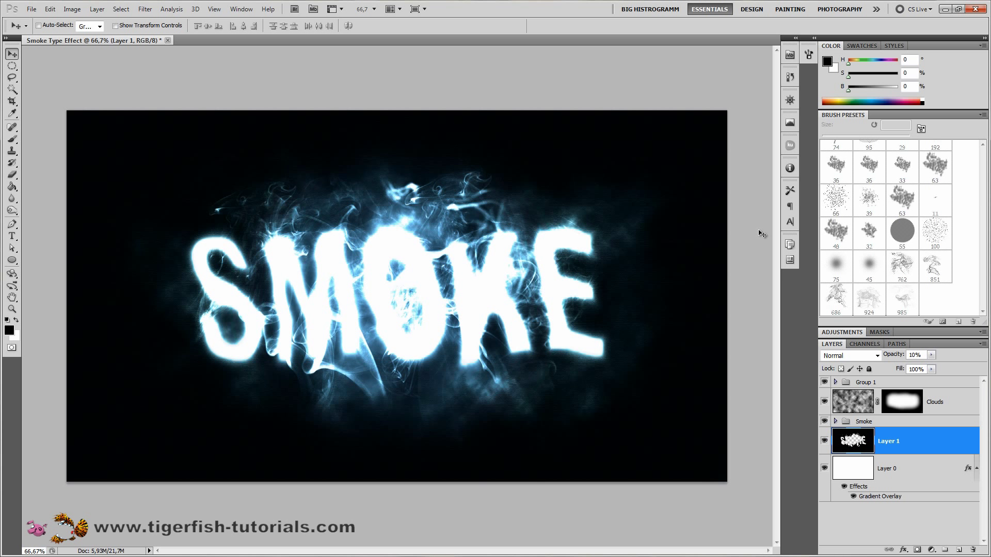
{"action": "mouse_move", "coordinate": [599, 338]}
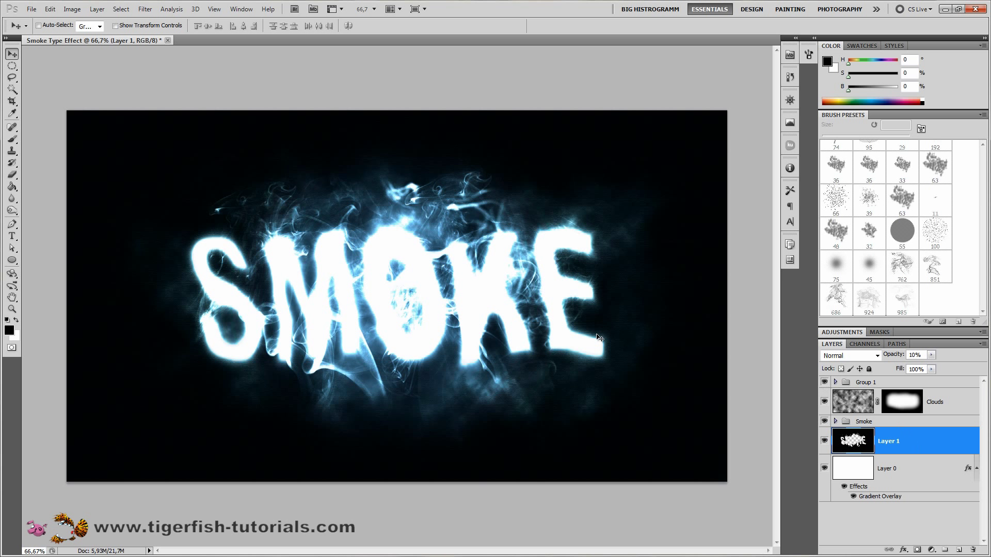
{"action": "mouse_move", "coordinate": [537, 403]}
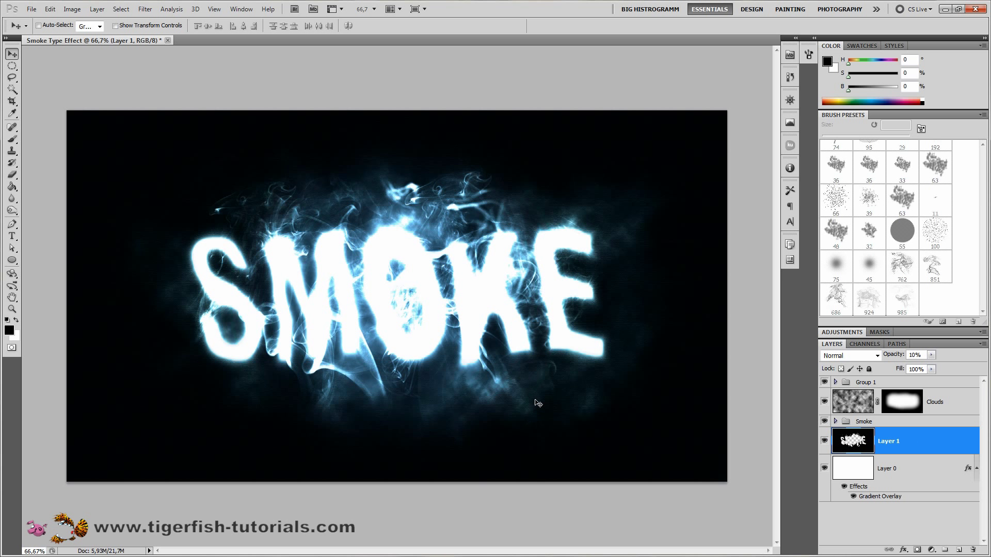